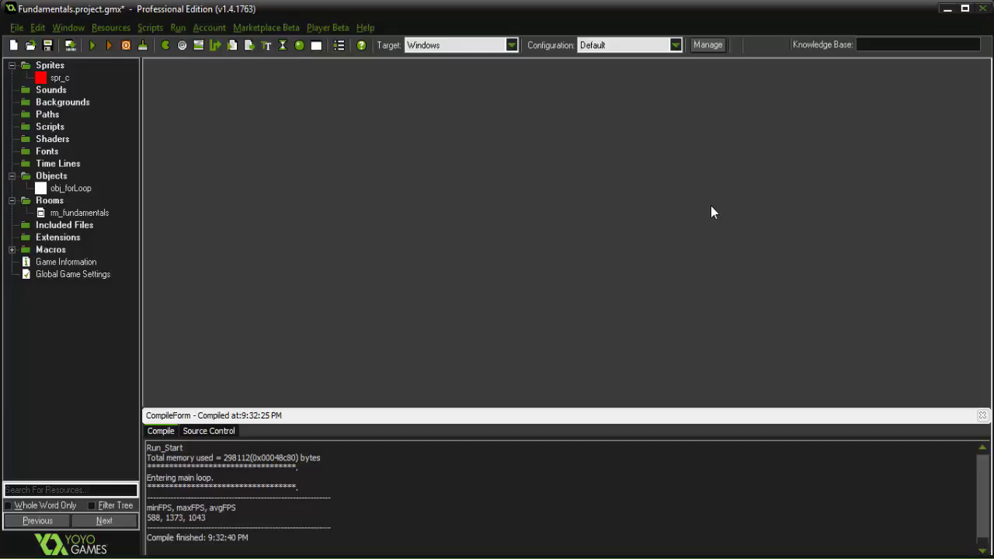
{"action": "mouse_move", "coordinate": [613, 230]}
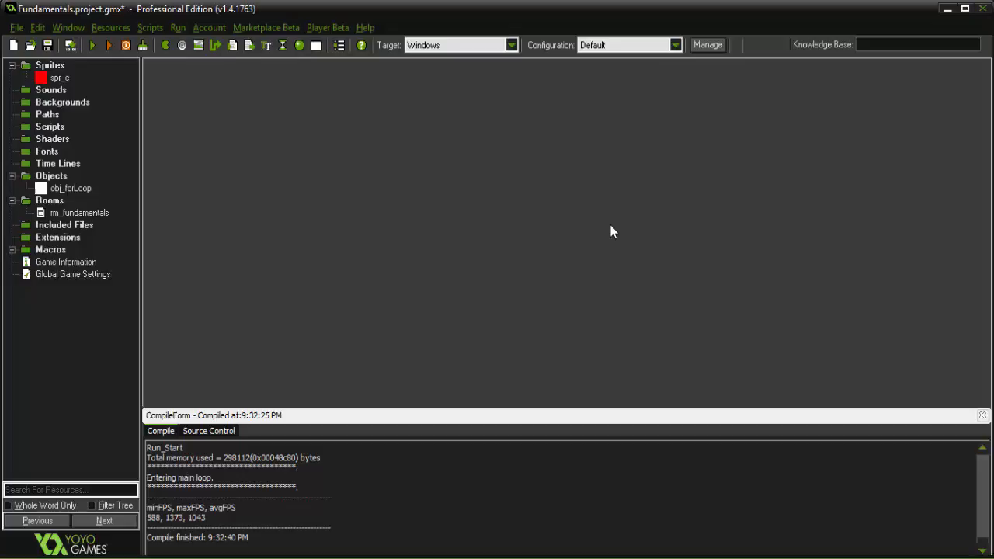
{"action": "mouse_move", "coordinate": [605, 239]}
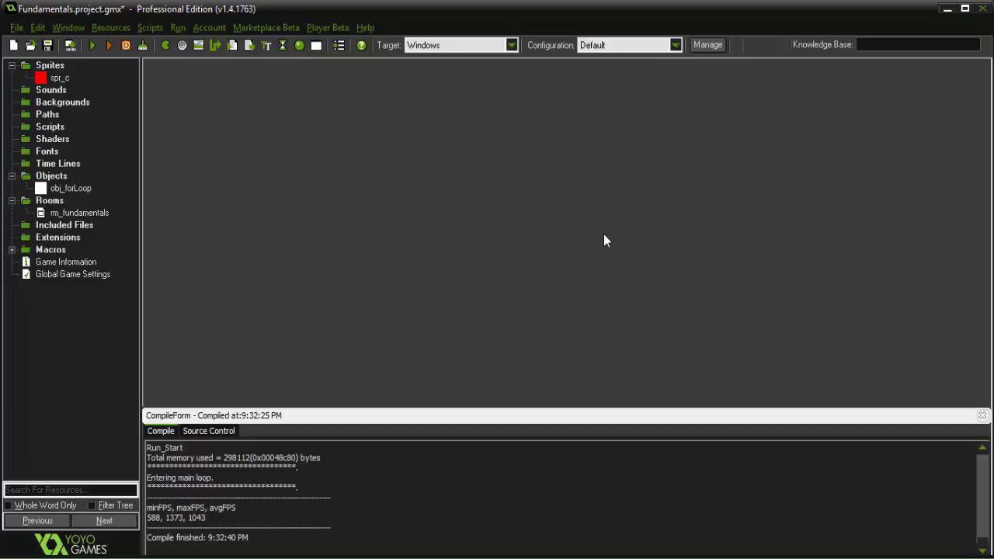
{"action": "mouse_move", "coordinate": [425, 208]}
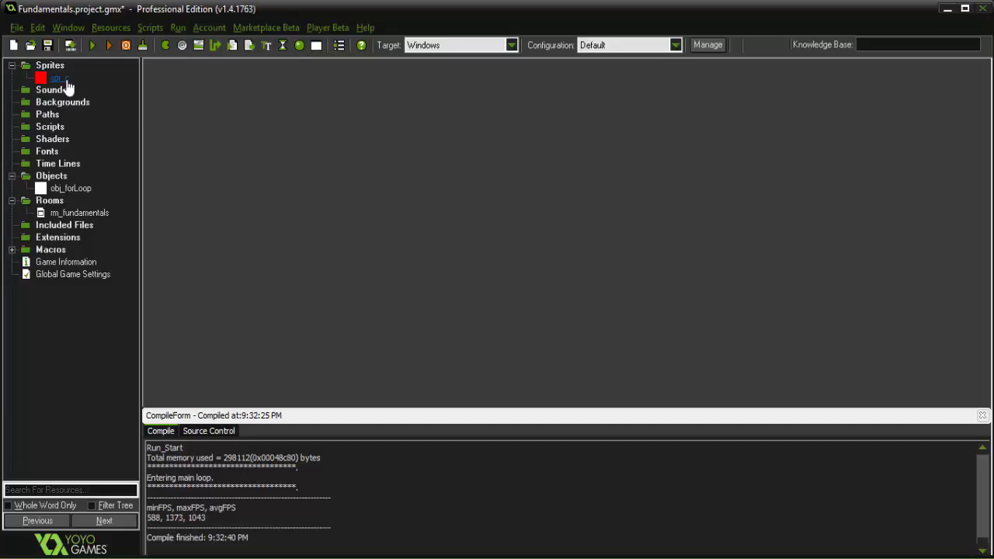
Inspect the six-subimage spr_c sprite, then open obj_forLoop and the rm_fundamentals room properties.
{"action": "double_click", "coordinate": [56, 78]}
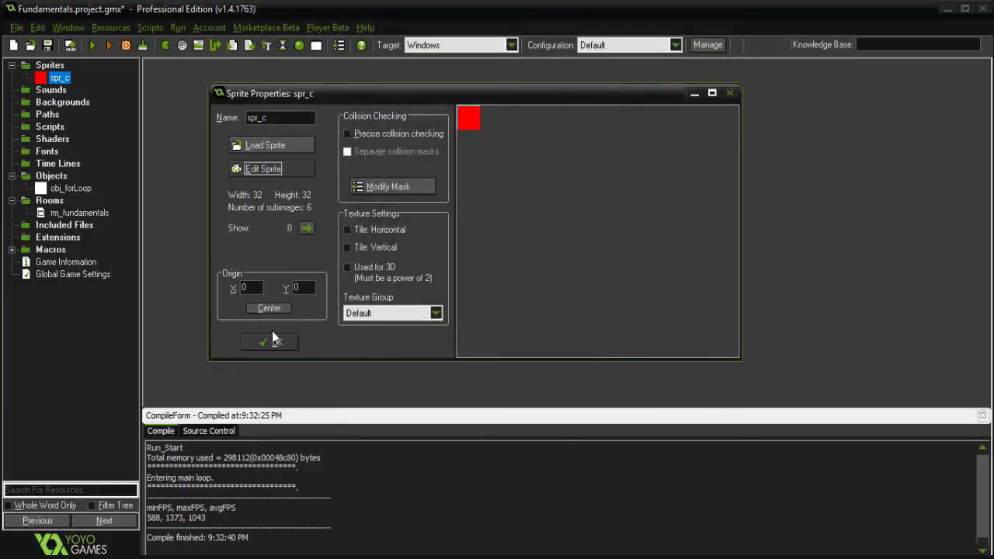
{"action": "left_click", "coordinate": [269, 341]}
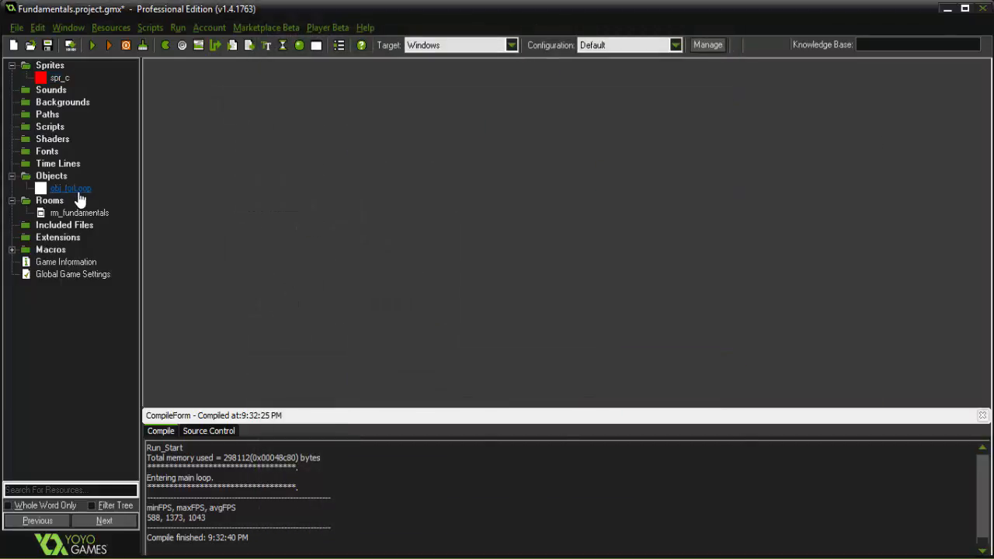
{"action": "double_click", "coordinate": [70, 188]}
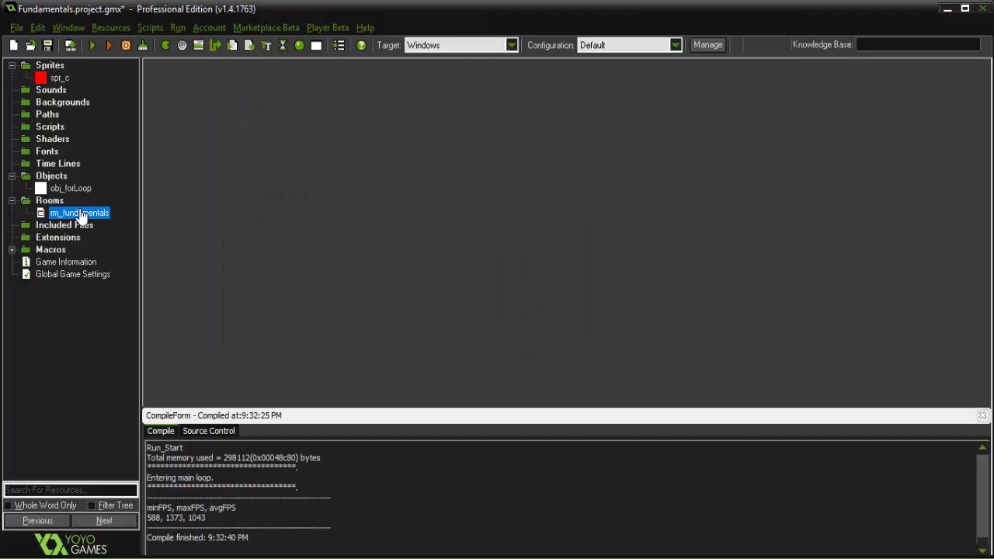
{"action": "double_click", "coordinate": [78, 212]}
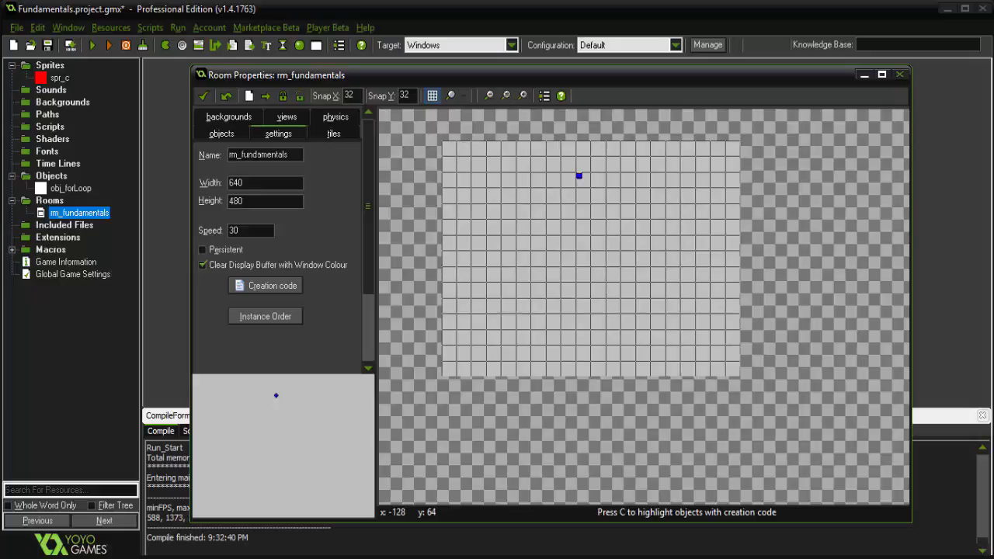
Close the rm_fundamentals room properties.
{"action": "left_click", "coordinate": [900, 75]}
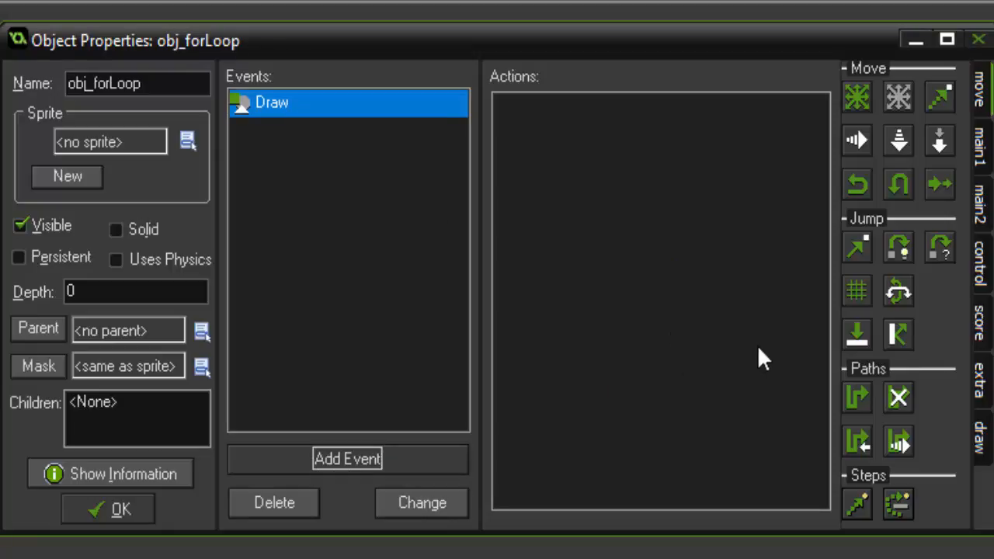
{"action": "mouse_move", "coordinate": [851, 225]}
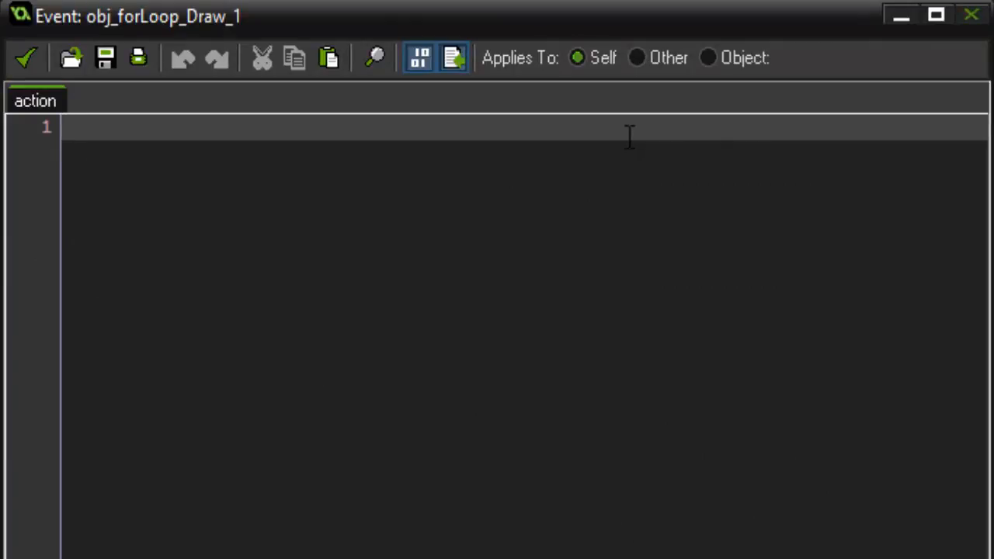
Write the loop header for (i = 0; i <= 5; i += 1) with an empty body.
{"action": "type", "text": "for ("}
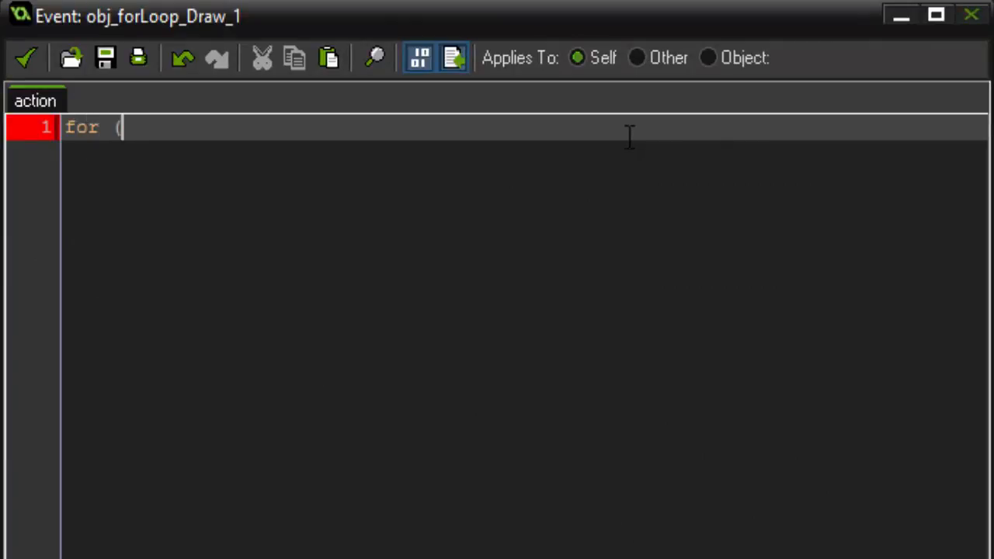
{"action": "type", "text": ") ("}
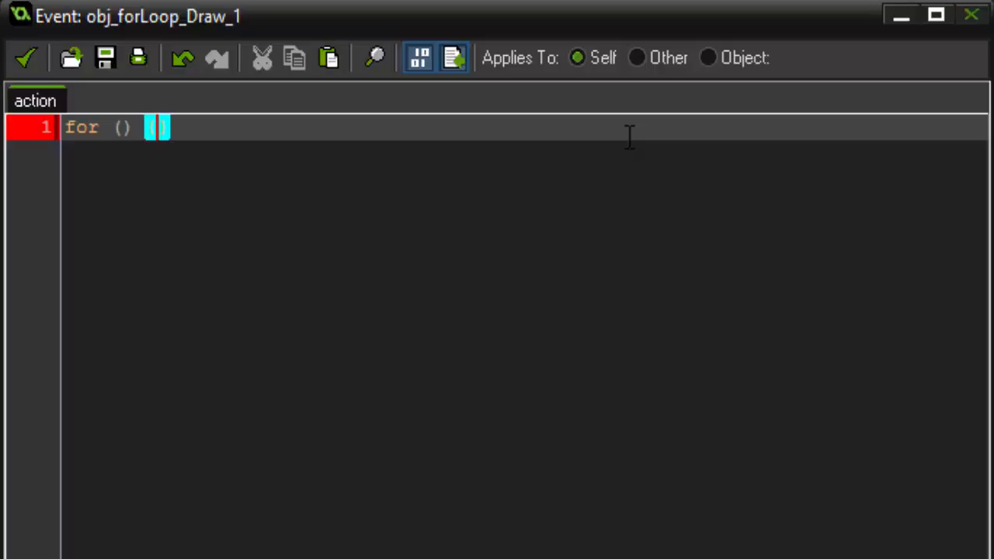
{"action": "type", "text": "{"}
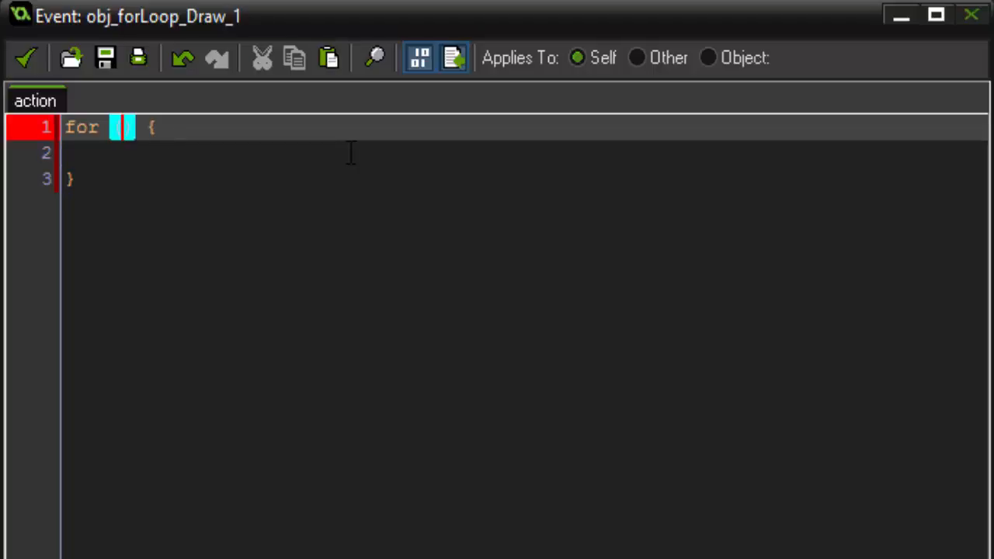
{"action": "type", "text": "i ="}
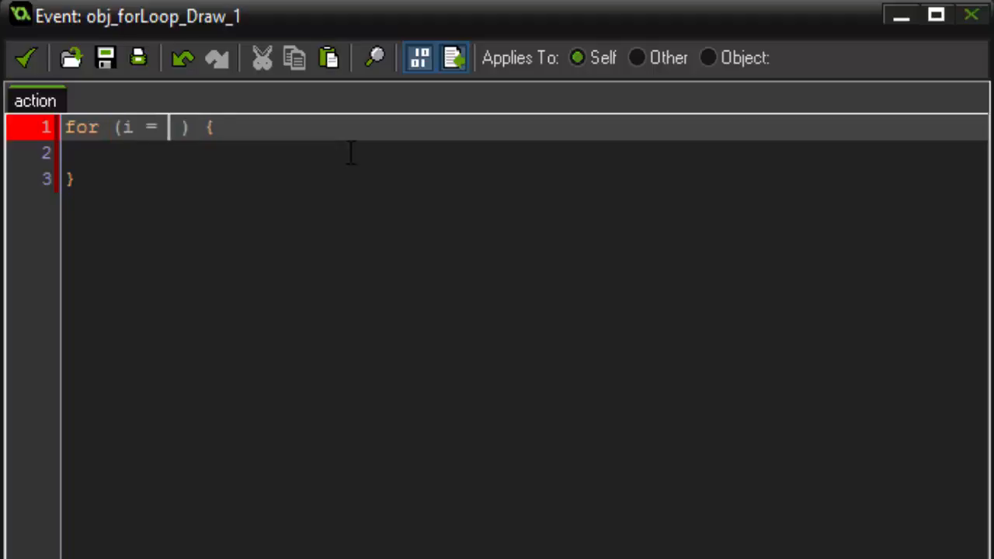
{"action": "type", "text": "0;"}
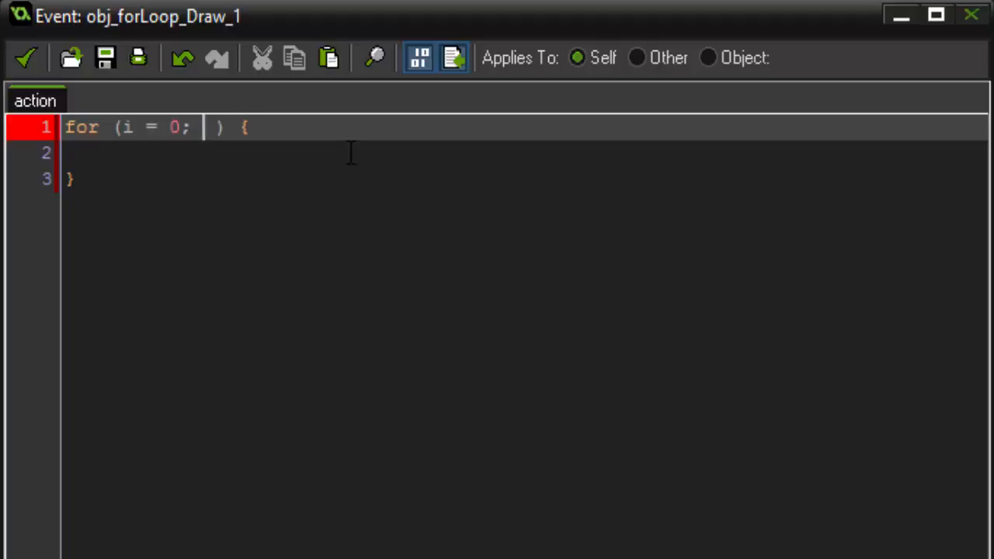
{"action": "type", "text": "i"}
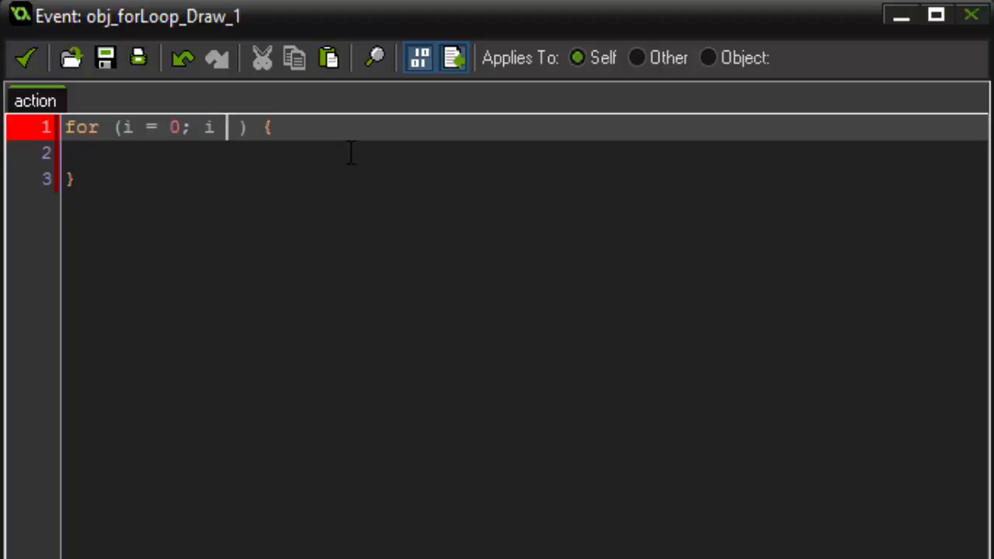
{"action": "type", "text": "<-"}
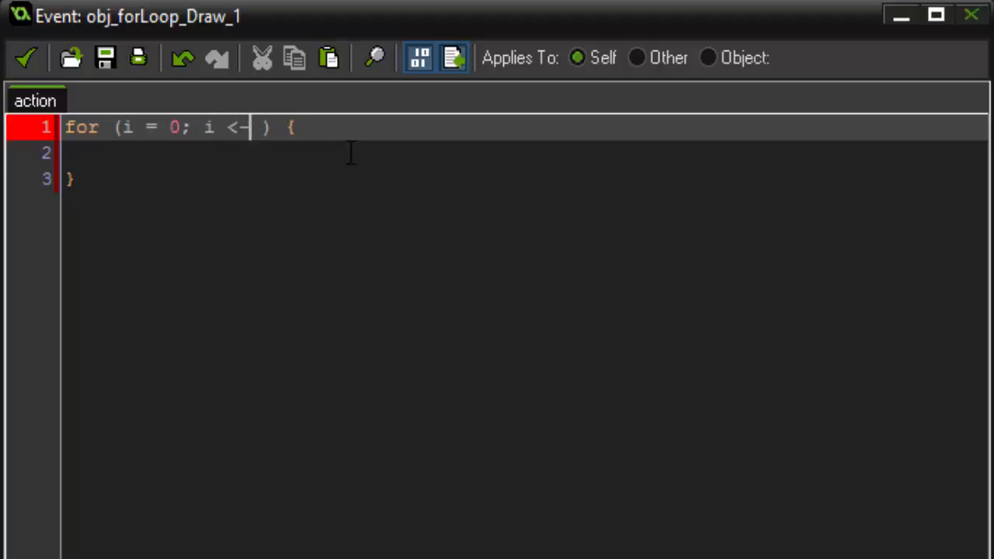
{"action": "type", "text": "= 5;"}
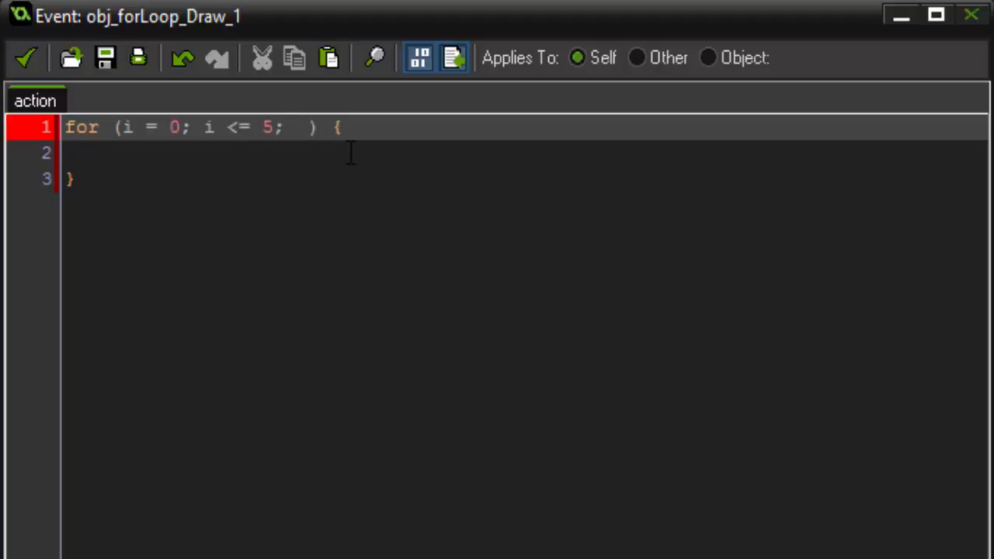
{"action": "type", "text": "i +="}
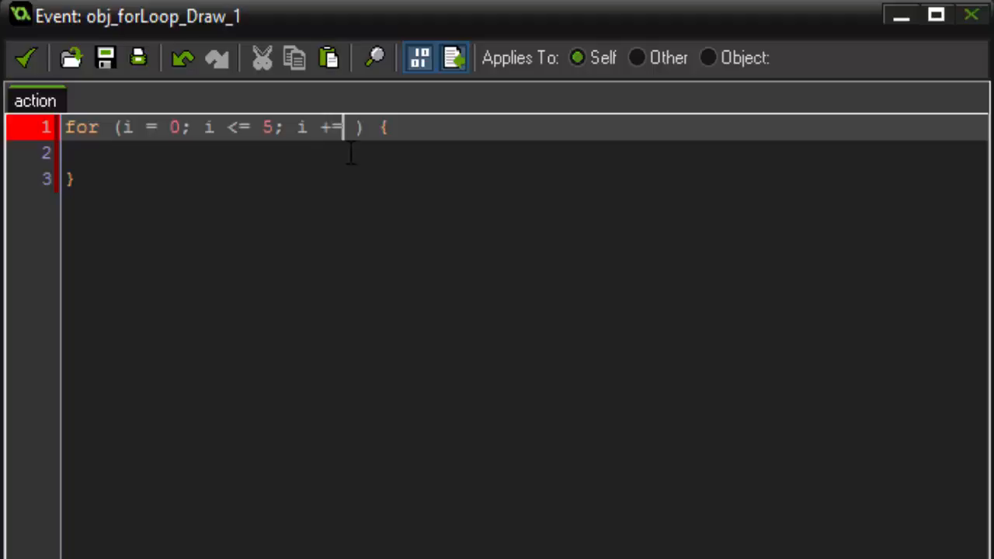
{"action": "type", "text": "1"}
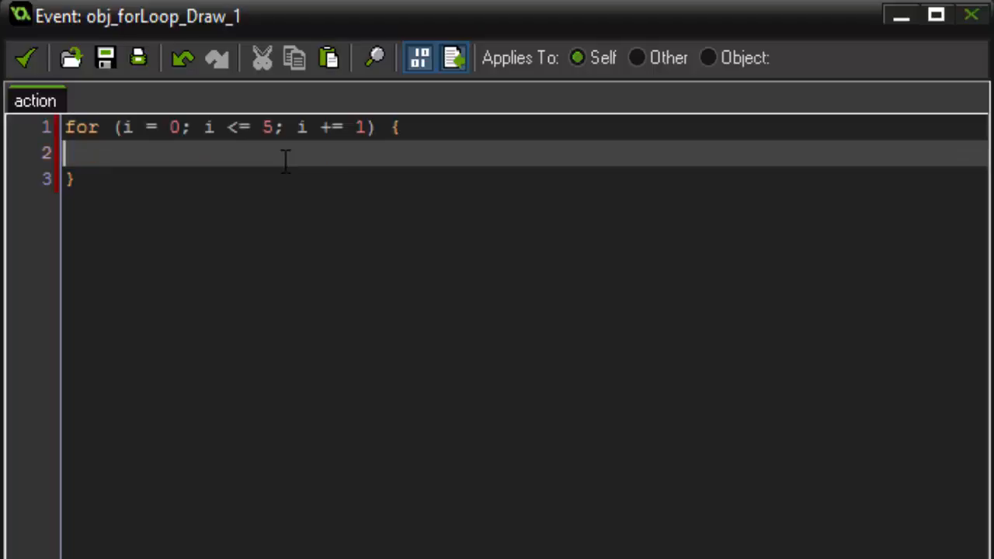
{"action": "mouse_move", "coordinate": [231, 153]}
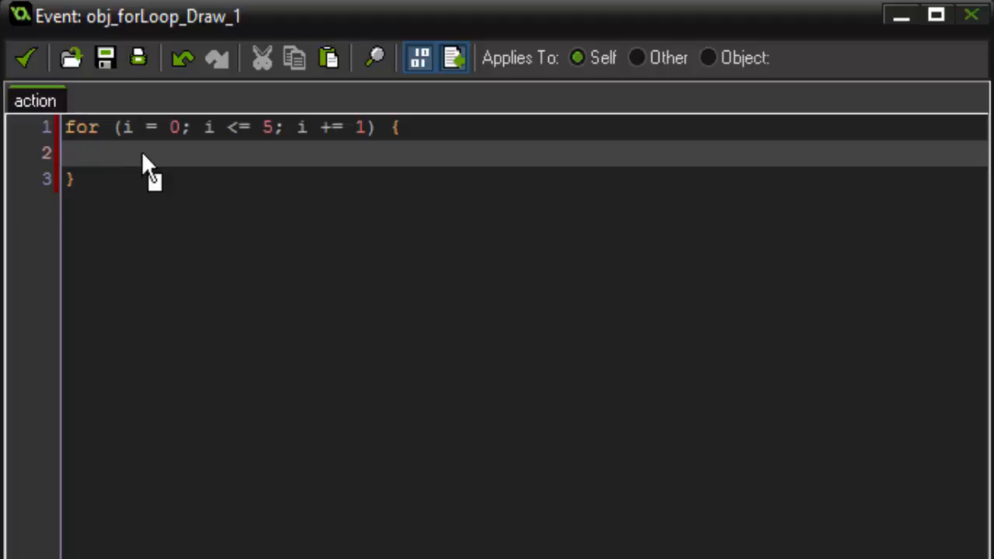
Fill the loop body with draw_sprite(spr_c, i, x, y + (i*32)) and close the code.
{"action": "type", "text": "draw_sprite();"}
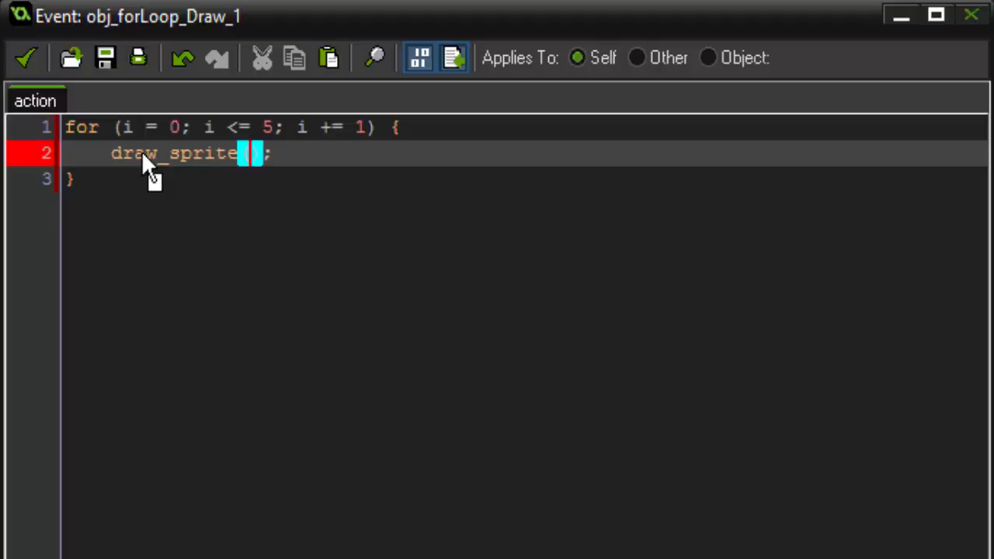
{"action": "type", "text": "spr_"}
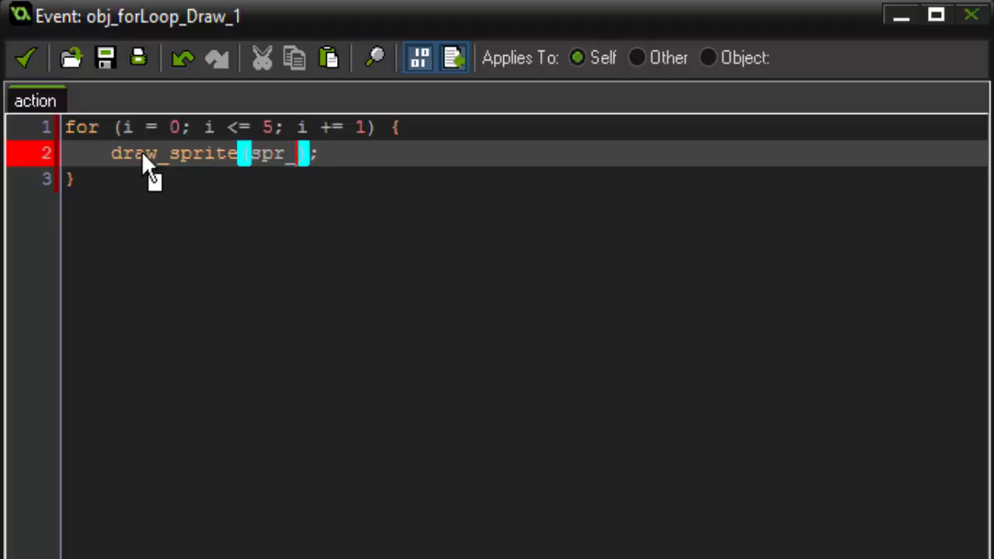
{"action": "type", "text": "c,"}
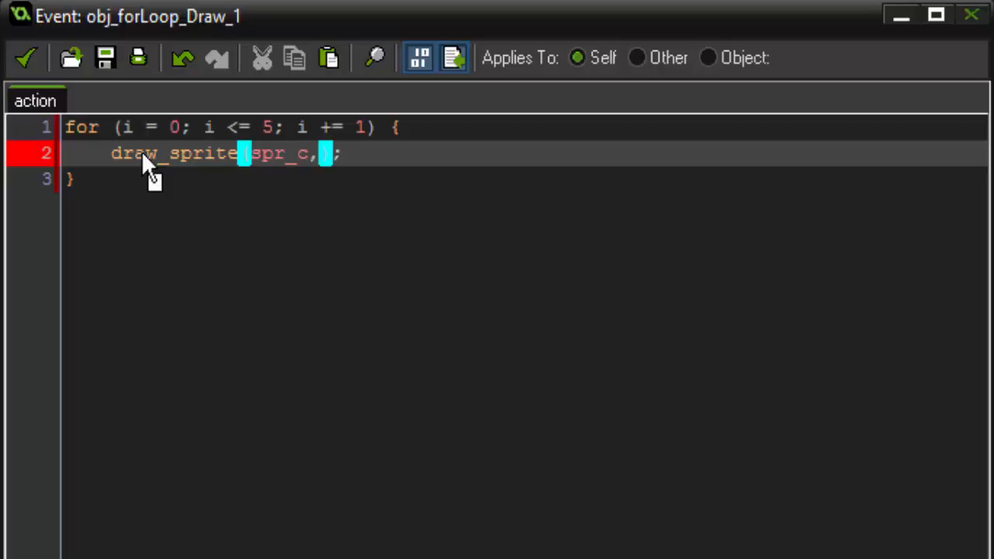
{"action": "type", "text": "i"}
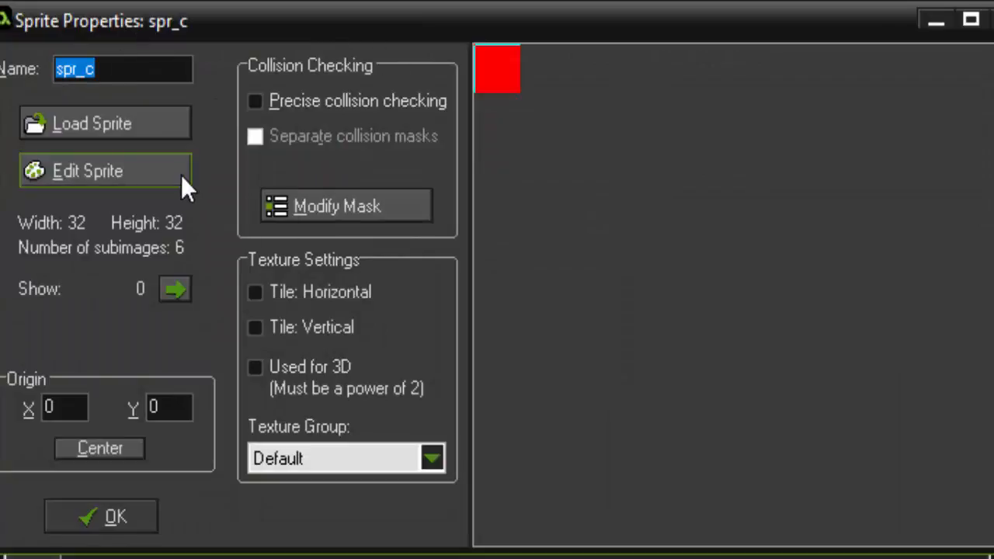
{"action": "left_click", "coordinate": [89, 170]}
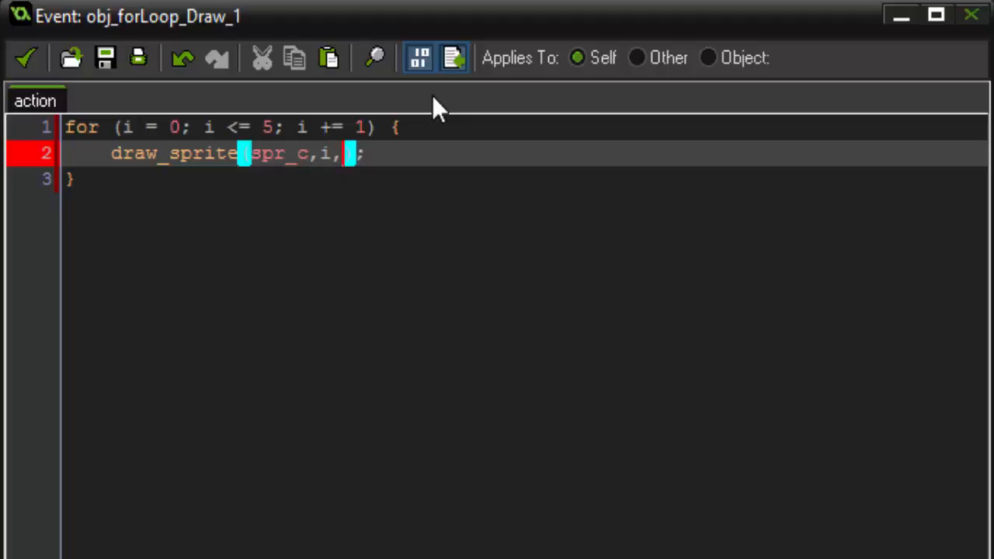
{"action": "type", "text": "x,"}
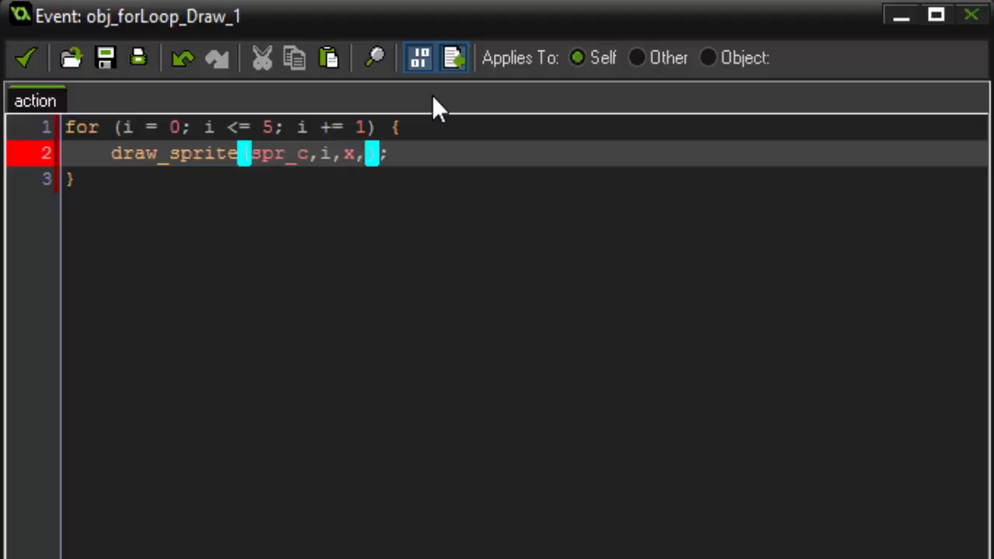
{"action": "type", "text": "y"}
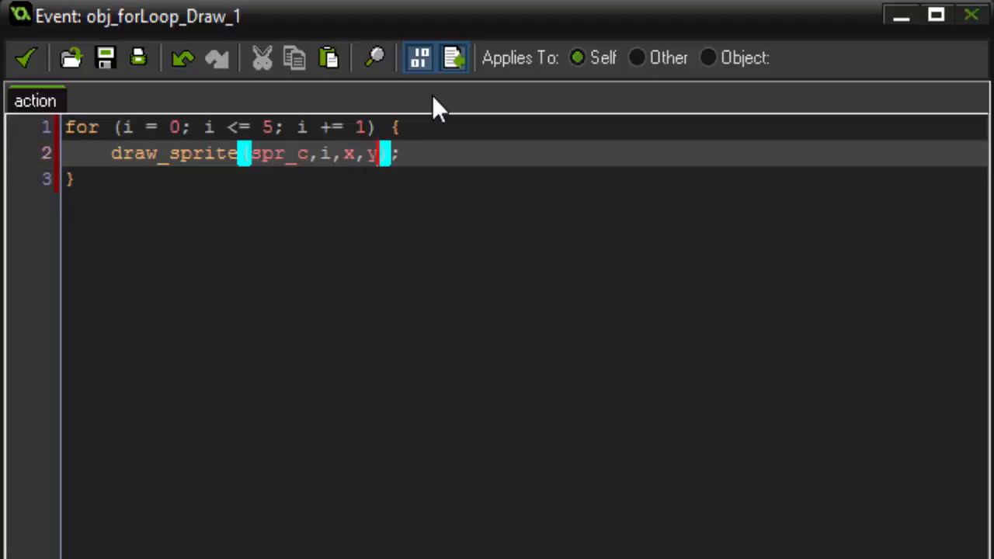
{"action": "type", "text": "+ ()"}
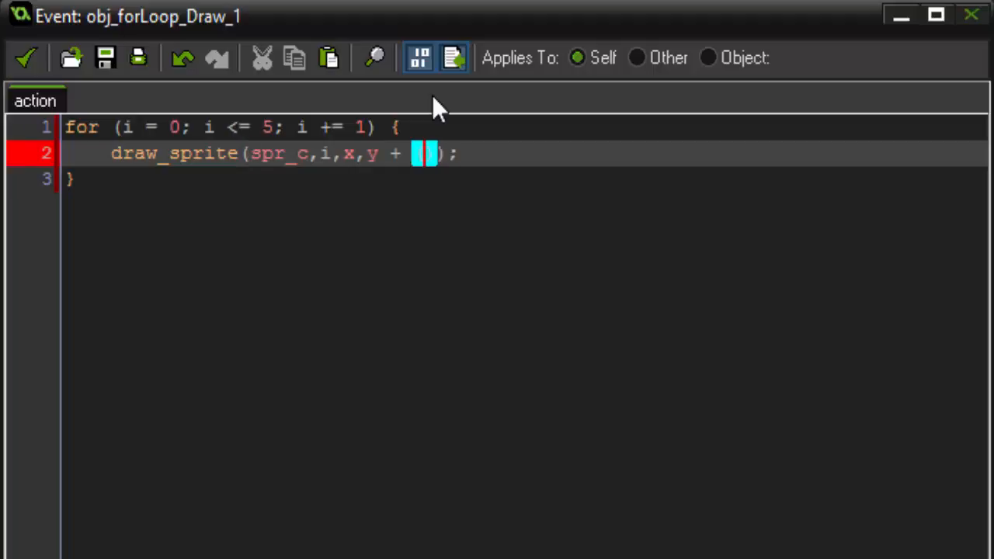
{"action": "type", "text": "i *32"}
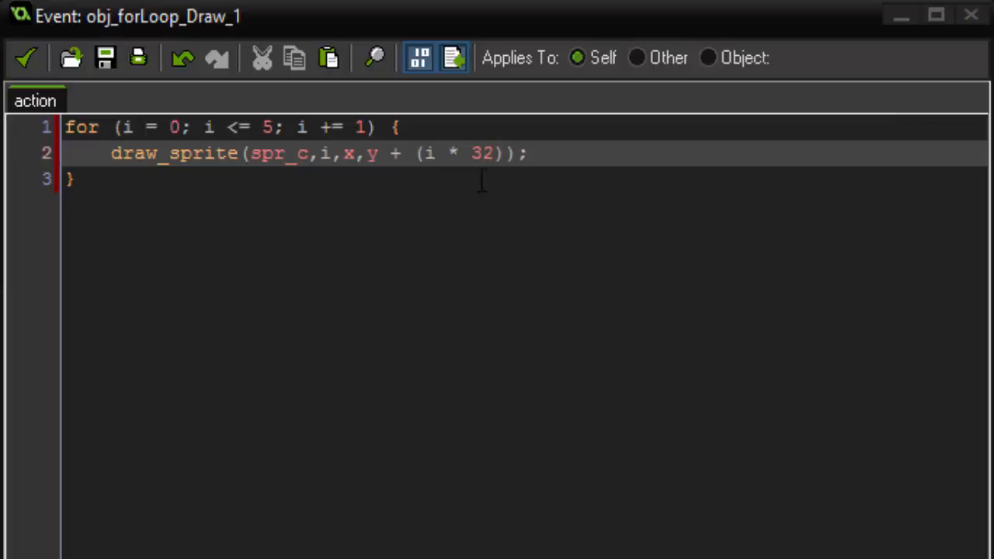
{"action": "left_click", "coordinate": [289, 126]}
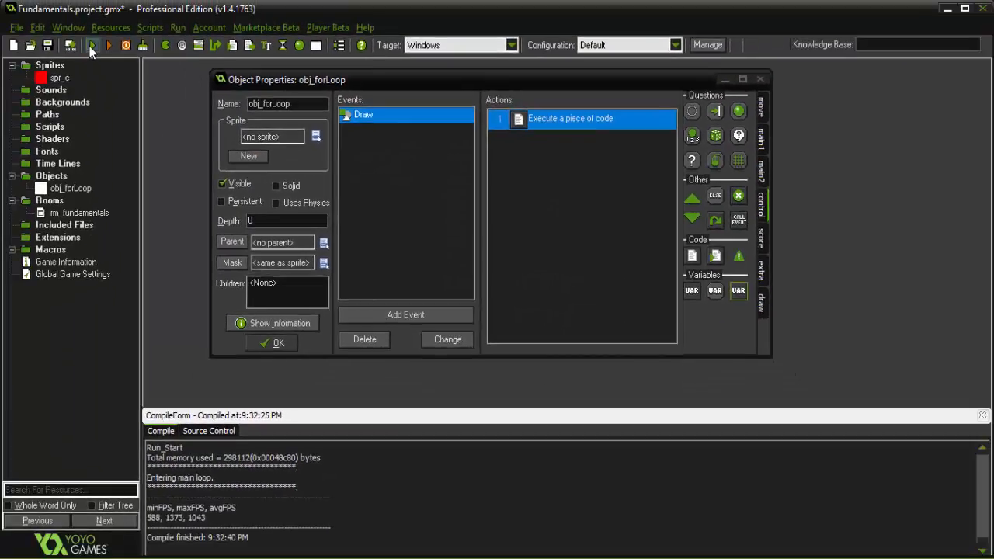
{"action": "left_click", "coordinate": [94, 49]}
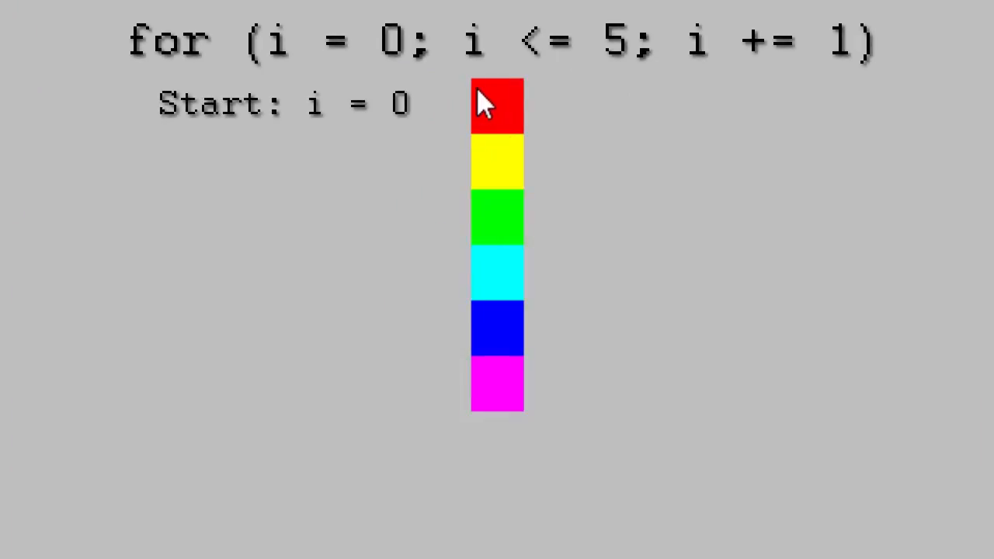
{"action": "left_click", "coordinate": [495, 113]}
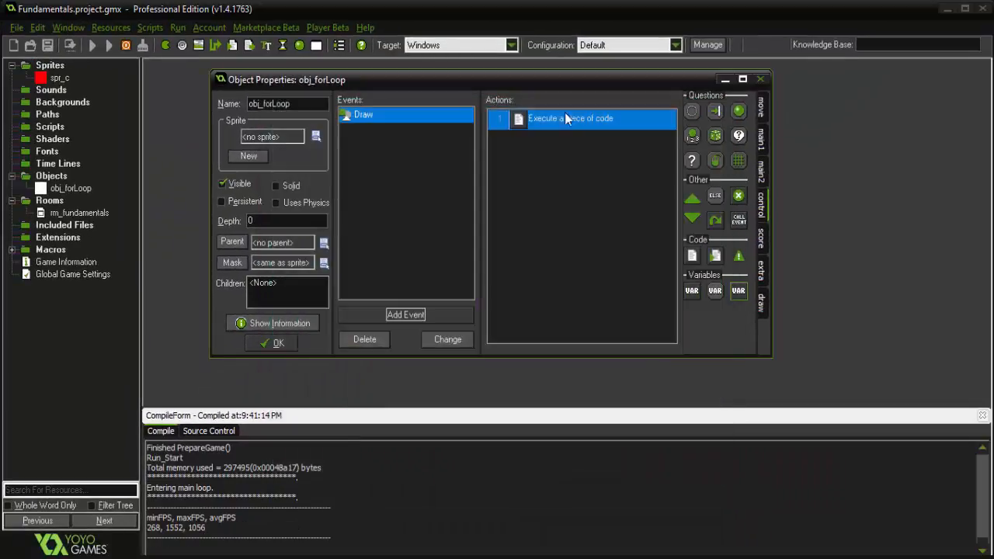
Reopen the Draw code and add a second loop running j from 0 to 5.
{"action": "double_click", "coordinate": [582, 118]}
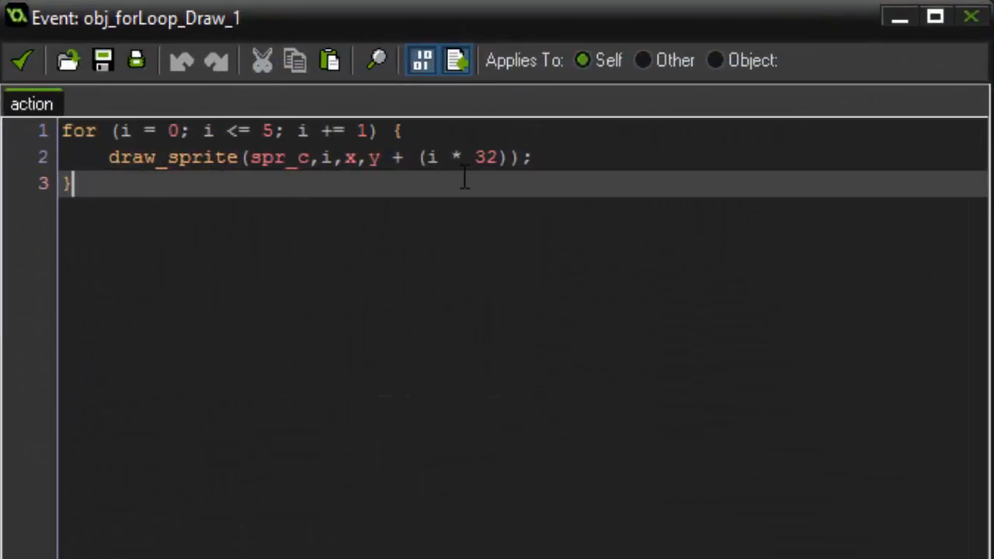
{"action": "key", "text": "Enter"}
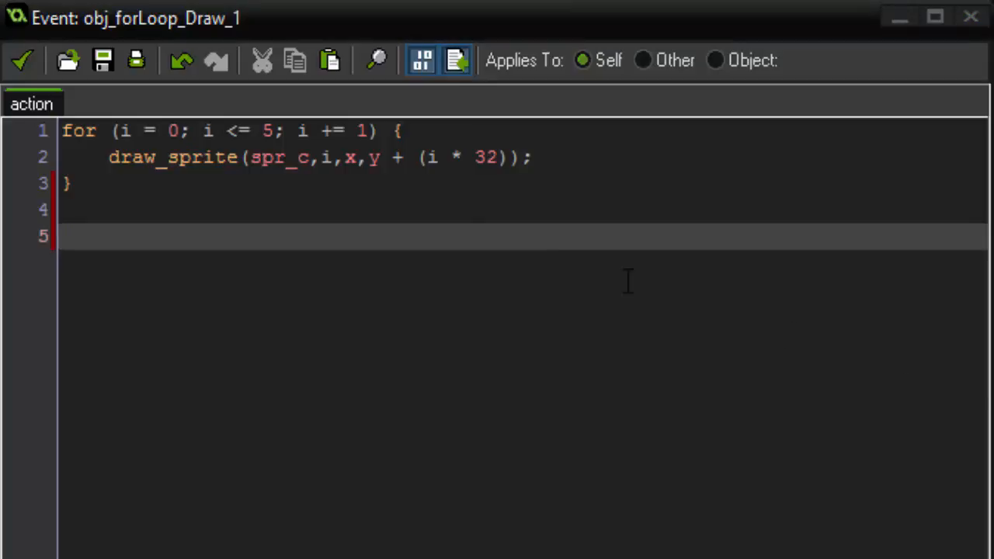
{"action": "mouse_move", "coordinate": [539, 204]}
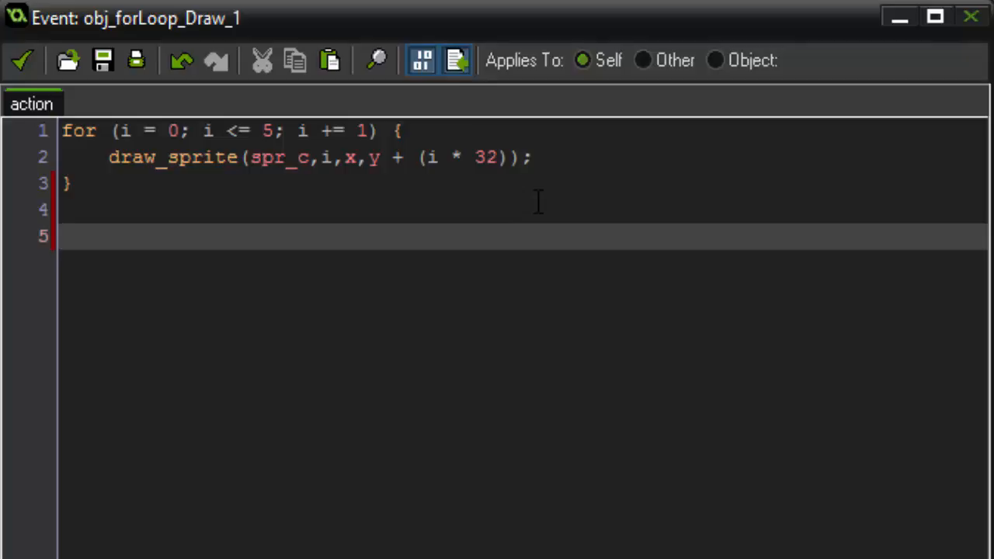
{"action": "type", "text": "for ()"}
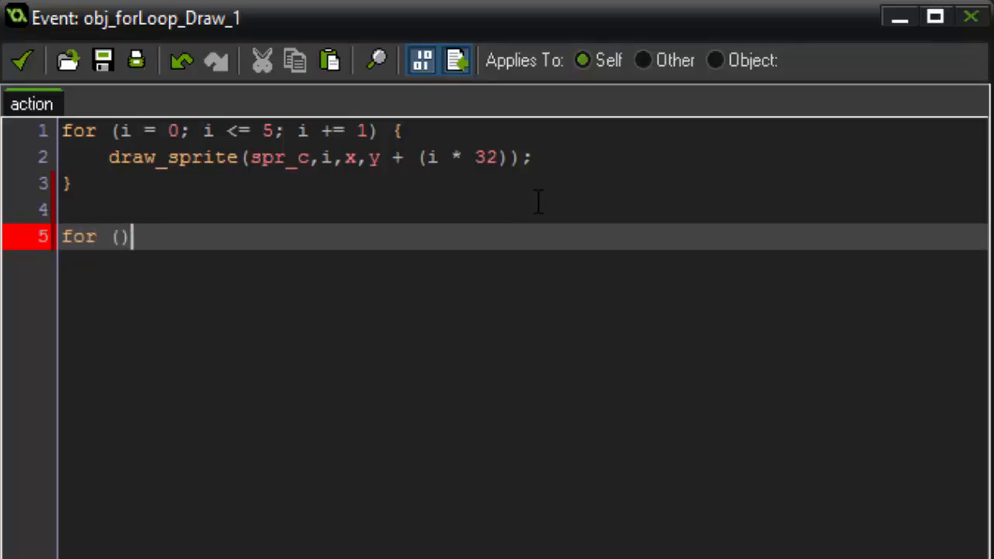
{"action": "type", "text": "{"}
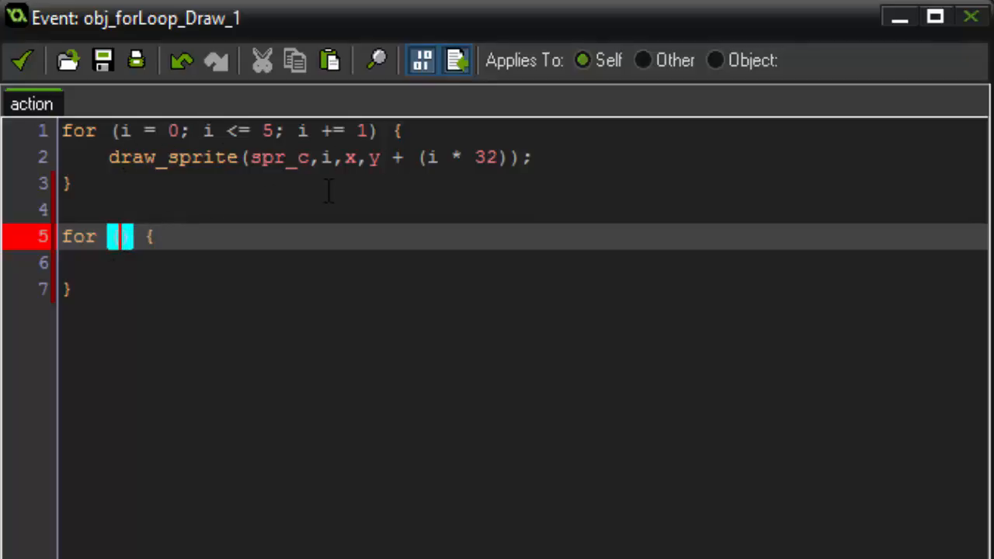
{"action": "type", "text": "j = 0;"}
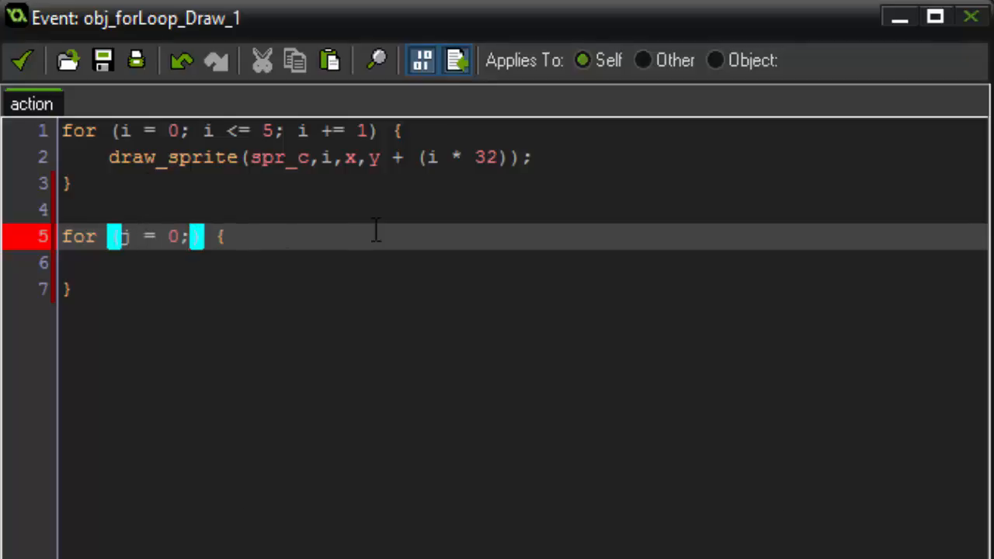
{"action": "type", "text": "j"}
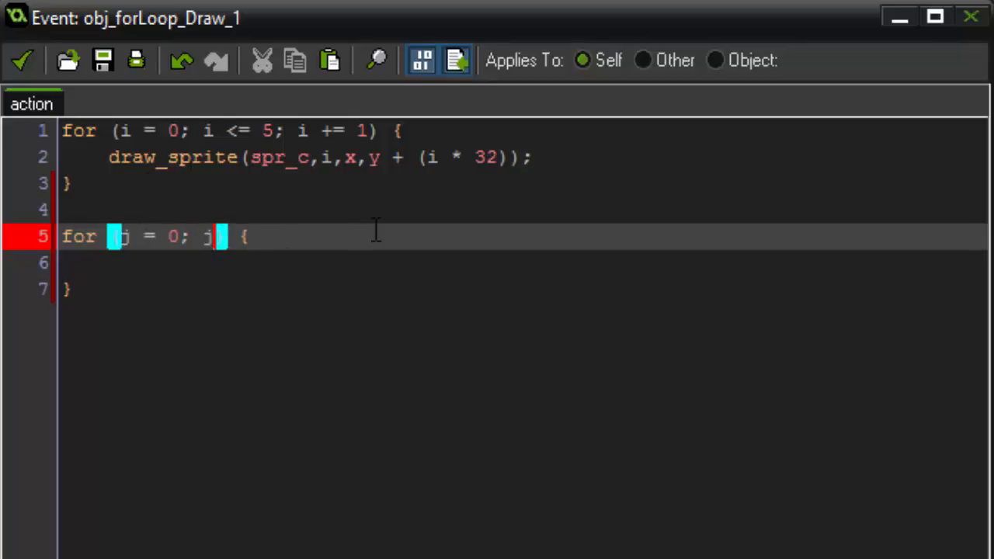
{"action": "type", "text": "<= 5;"}
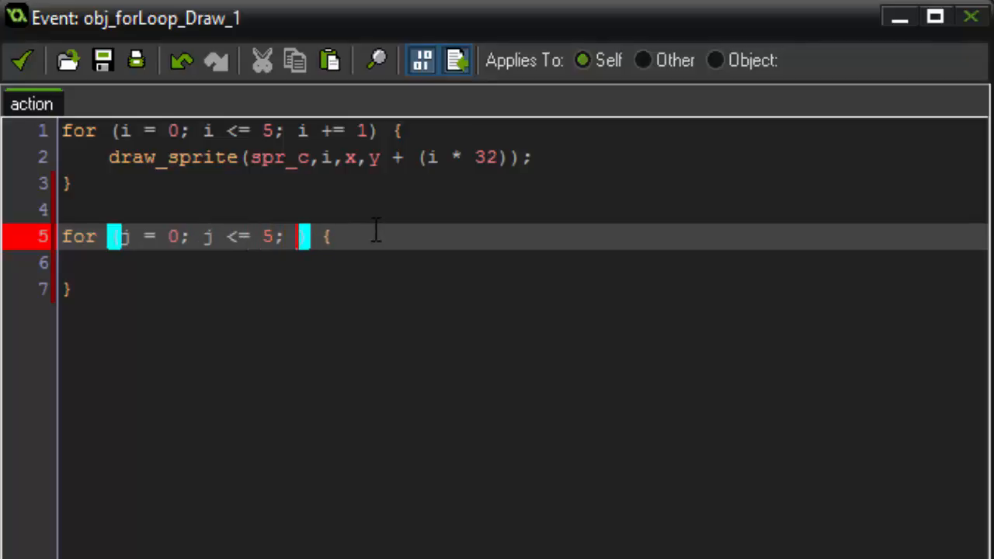
{"action": "type", "text": "j += 1"}
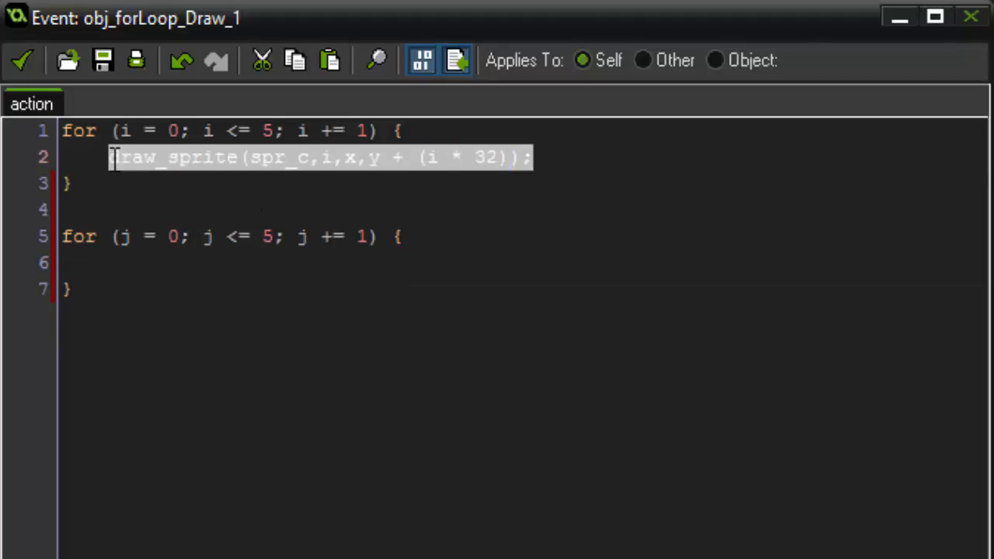
Inside the second loop, draw string(j) as text at x, y plus an offset.
{"action": "left_click", "coordinate": [361, 262]}
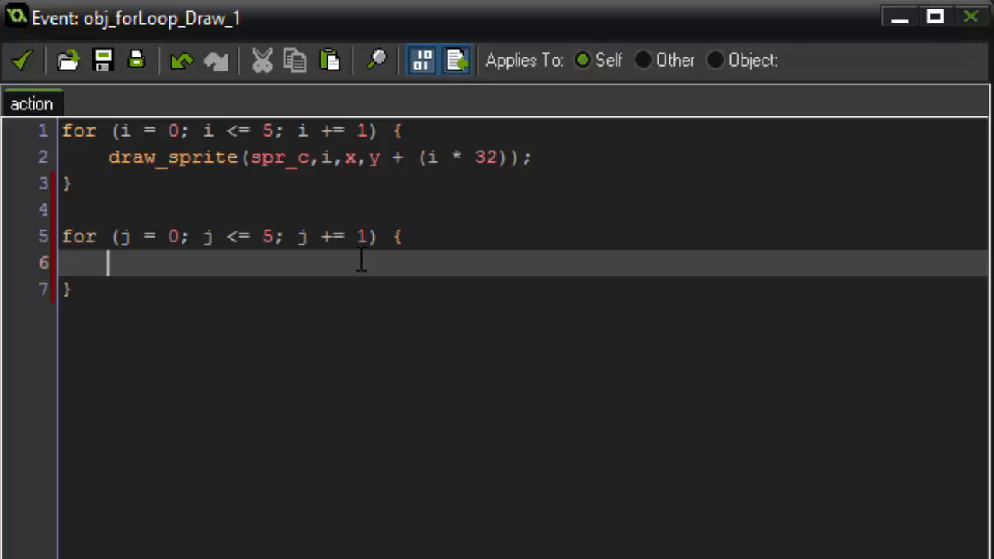
{"action": "type", "text": "draw_text();"}
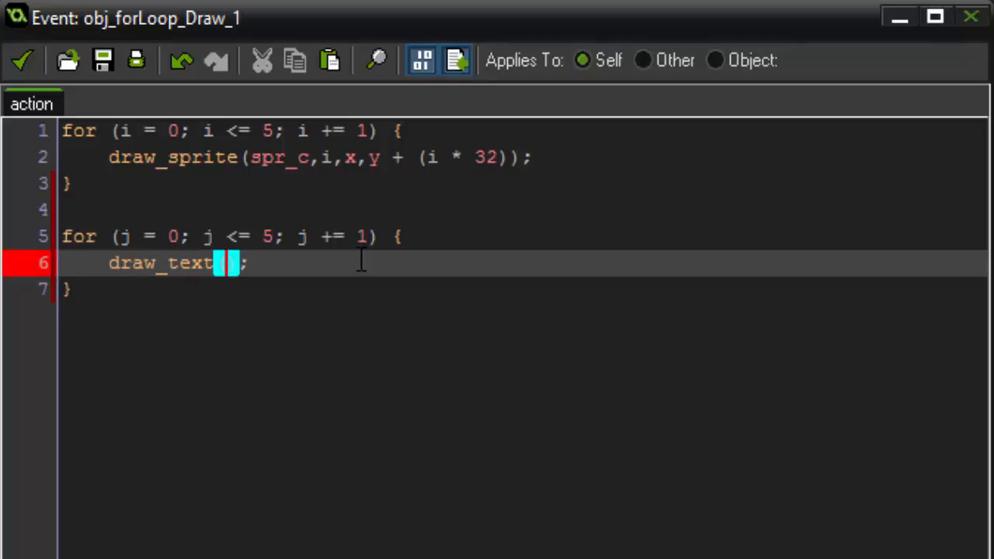
{"action": "type", "text": "x"}
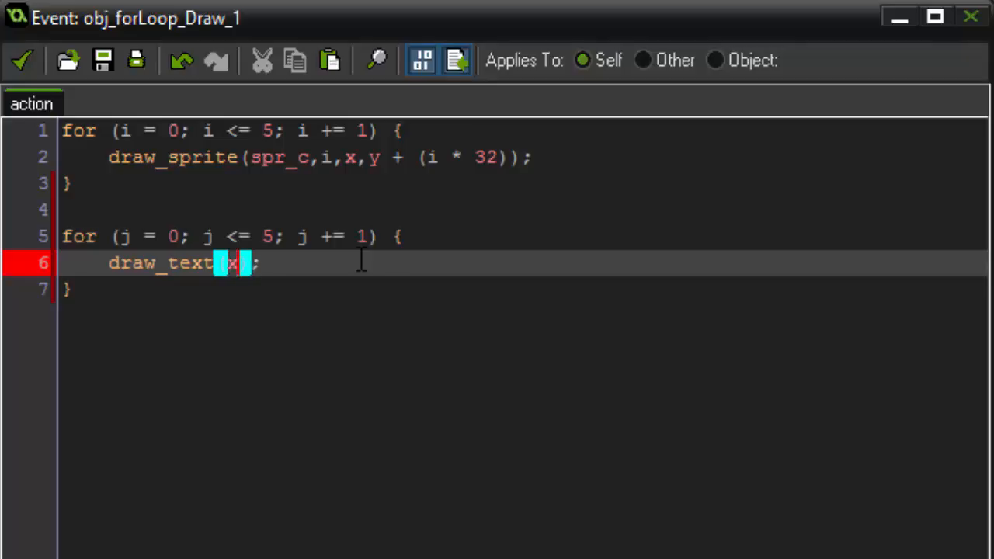
{"action": "type", "text": ",y"}
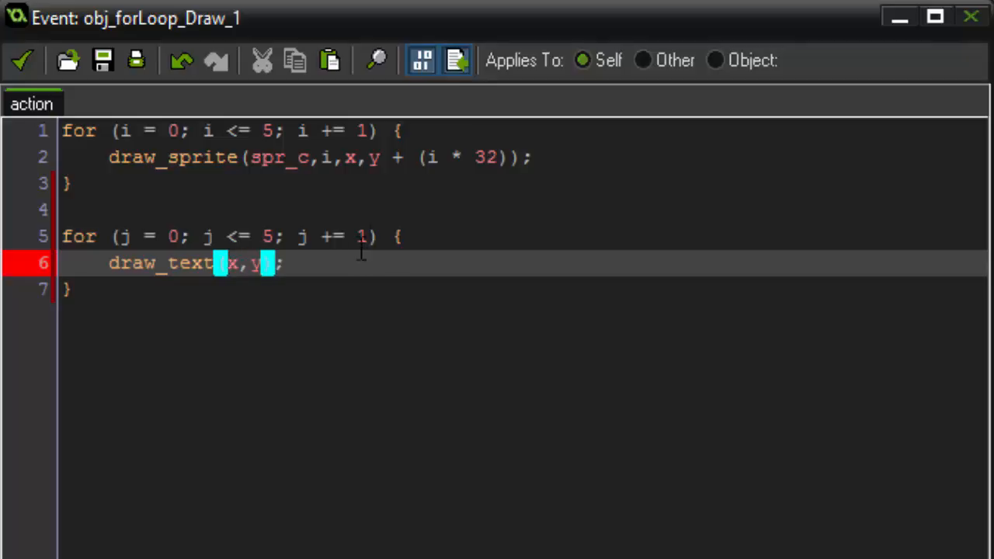
{"action": "mouse_move", "coordinate": [325, 295]}
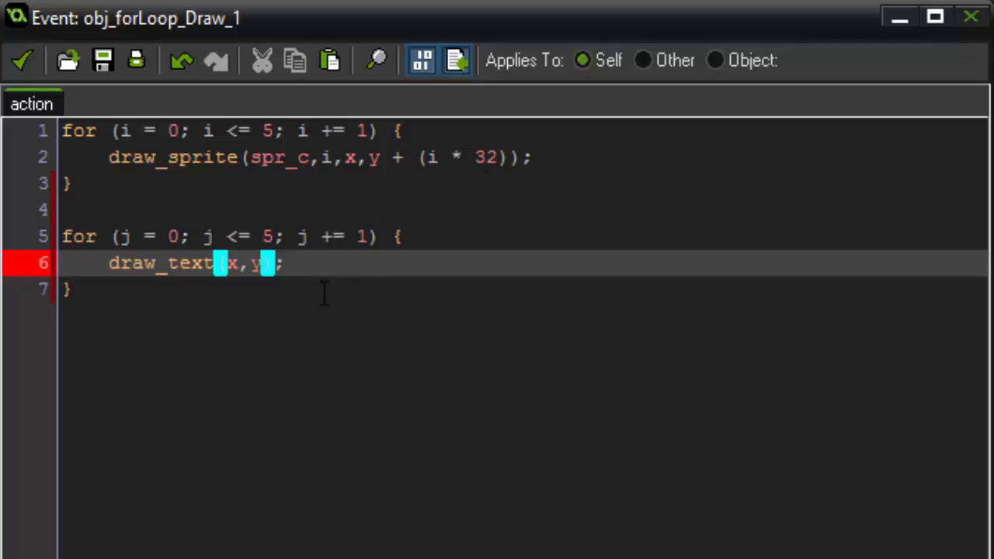
{"action": "type", "text": "+ (j * 32"}
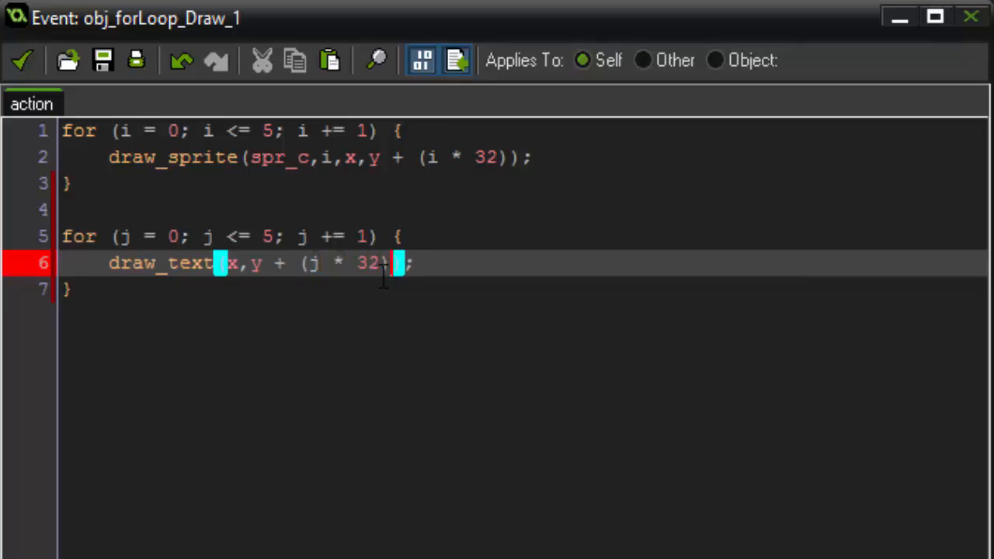
{"action": "type", "text": ","}
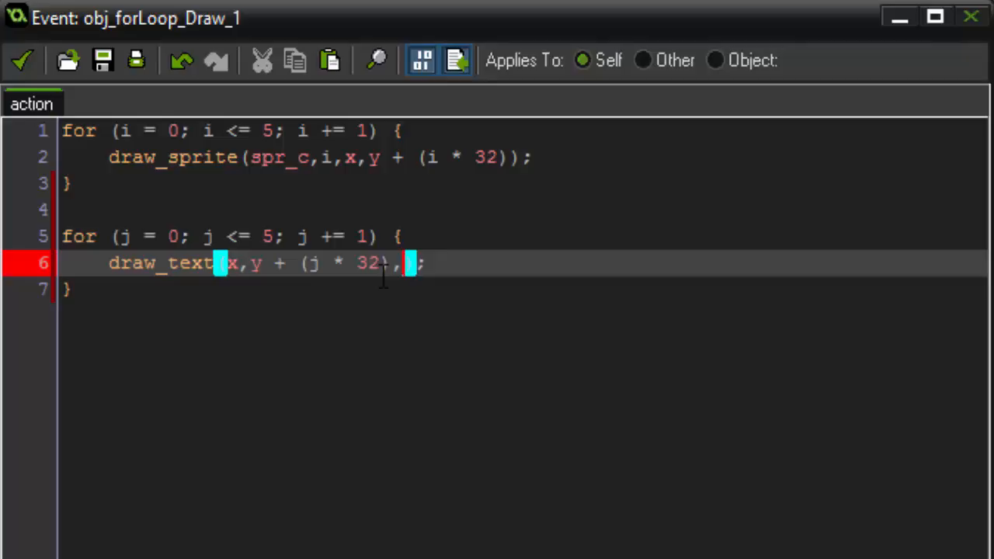
{"action": "type", "text": "string"}
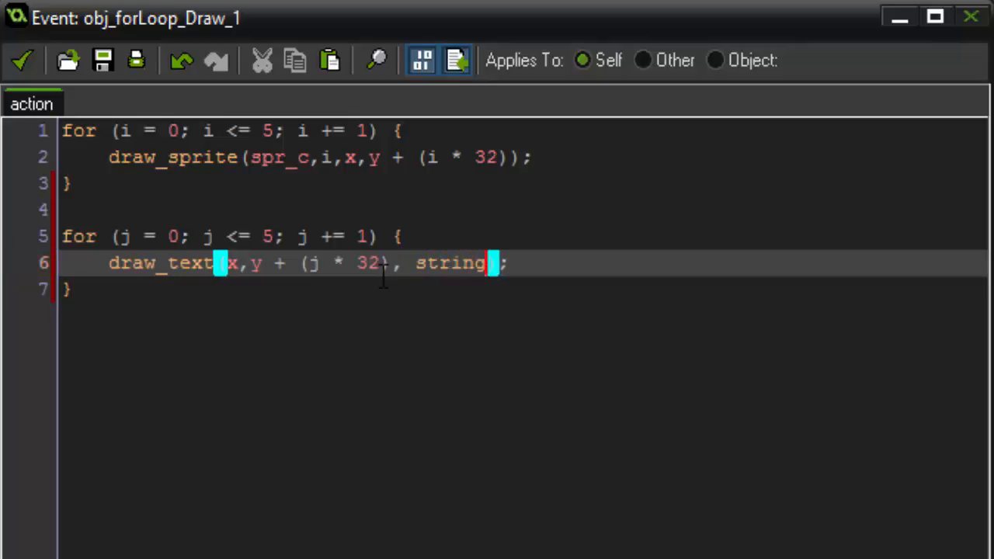
{"action": "type", "text": "(j)"}
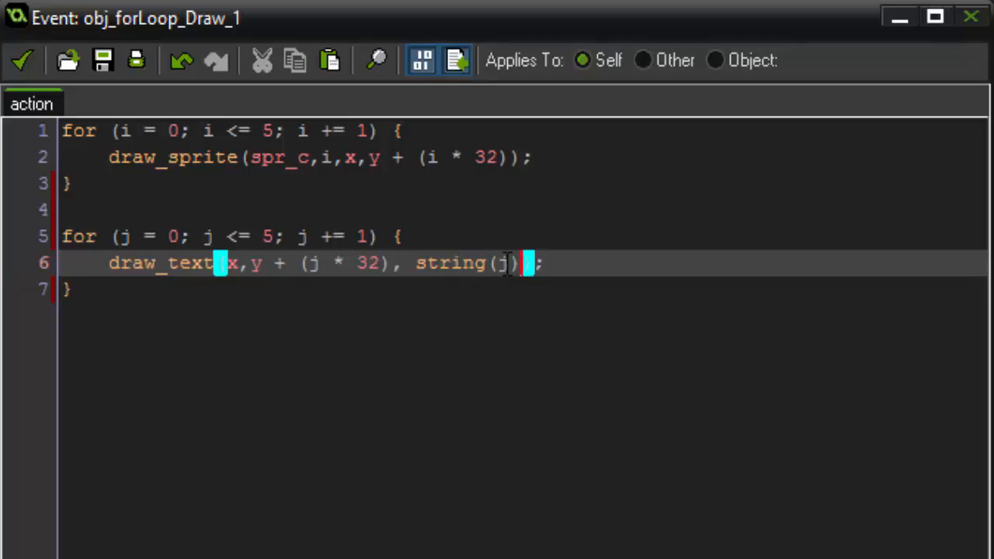
{"action": "mouse_move", "coordinate": [400, 326]}
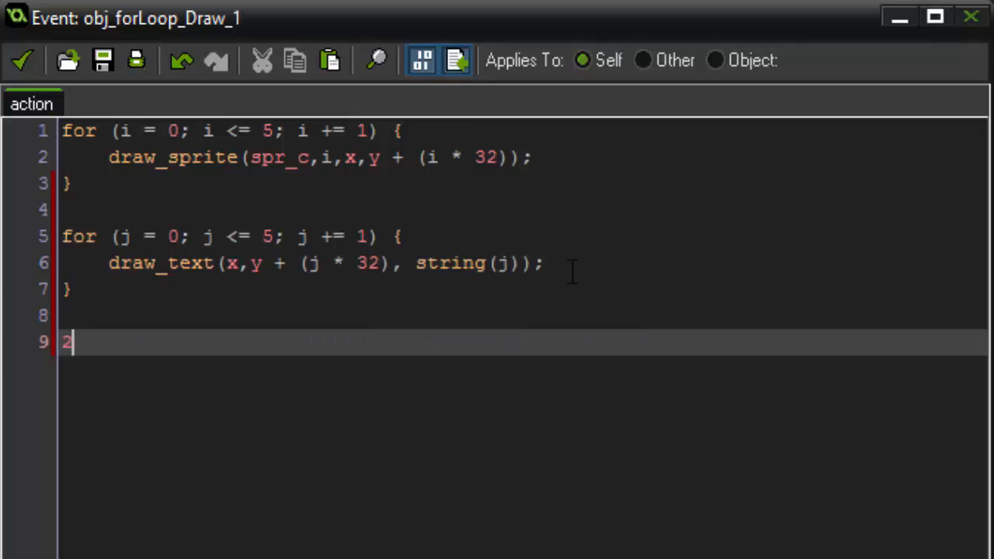
Enter the stray test text 23432 and "2343 in the editor.
{"action": "type", "text": "23432"}
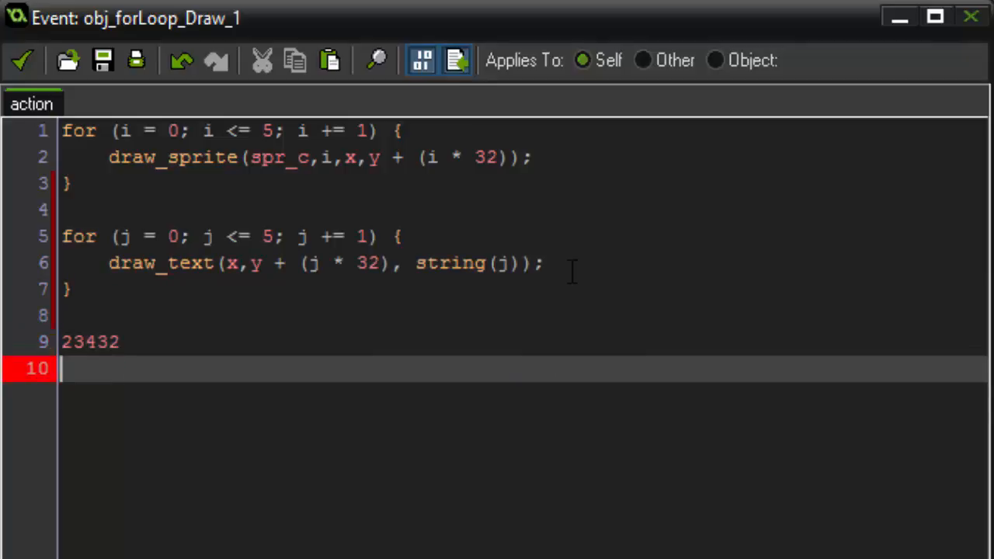
{"action": "type", "text": "\""}
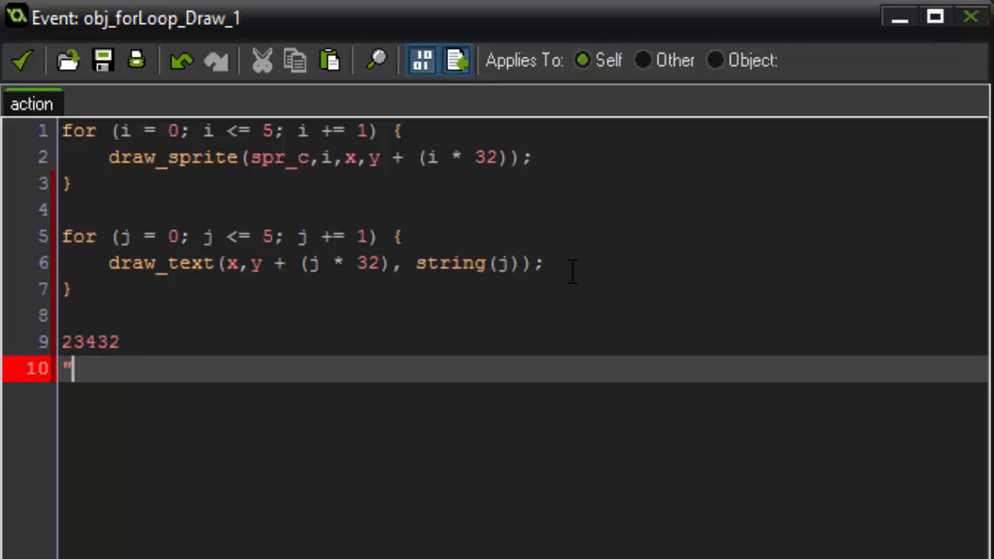
{"action": "type", "text": "\"2343"}
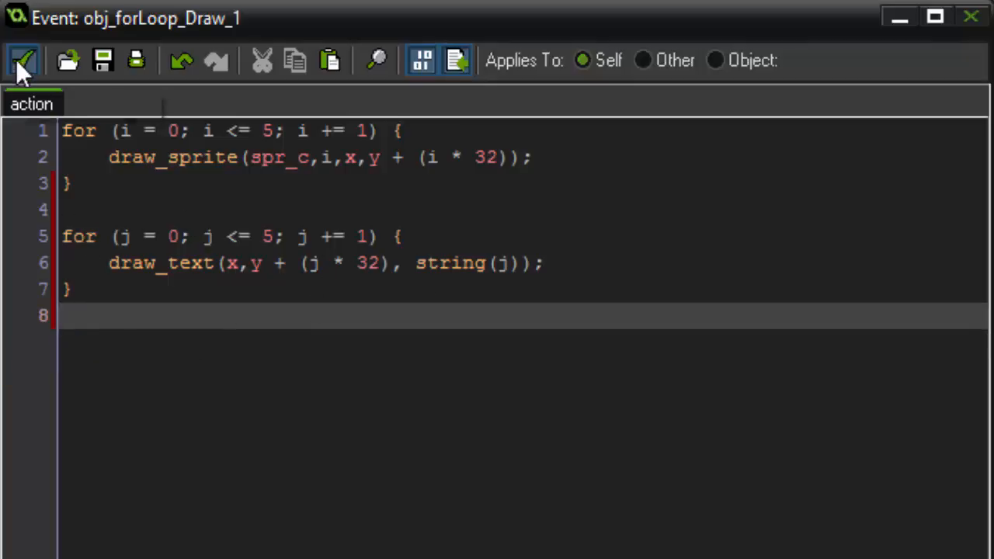
{"action": "left_click", "coordinate": [20, 60]}
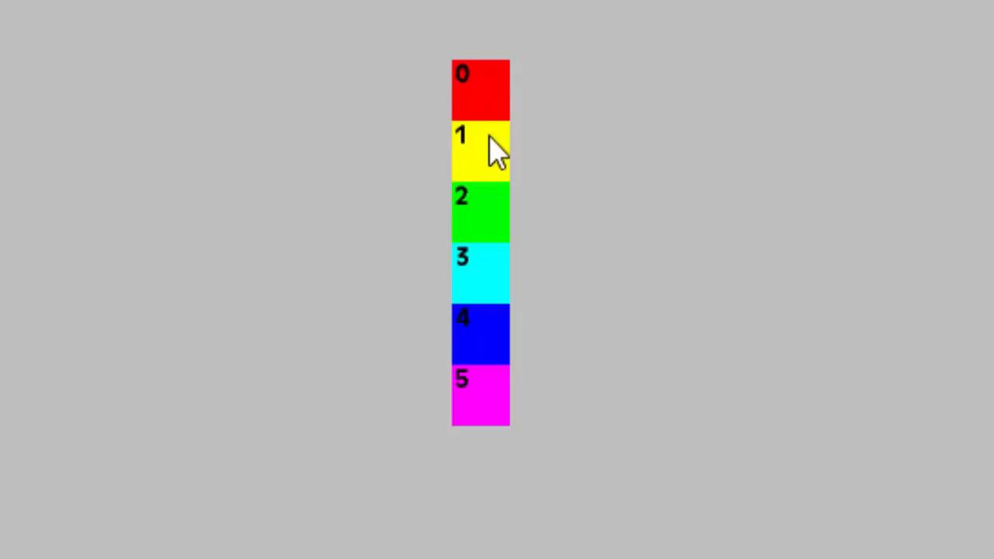
{"action": "mouse_move", "coordinate": [473, 434]}
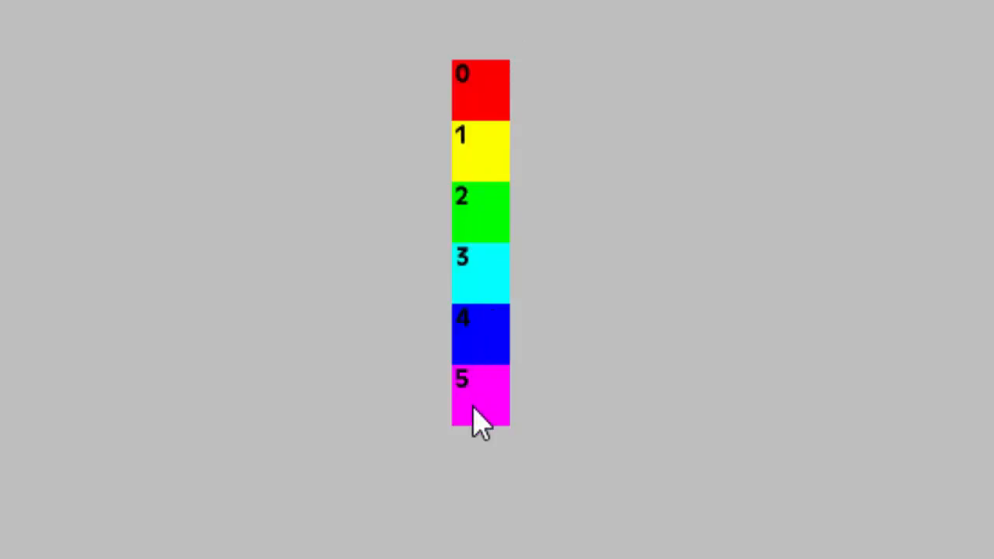
{"action": "mouse_move", "coordinate": [530, 324]}
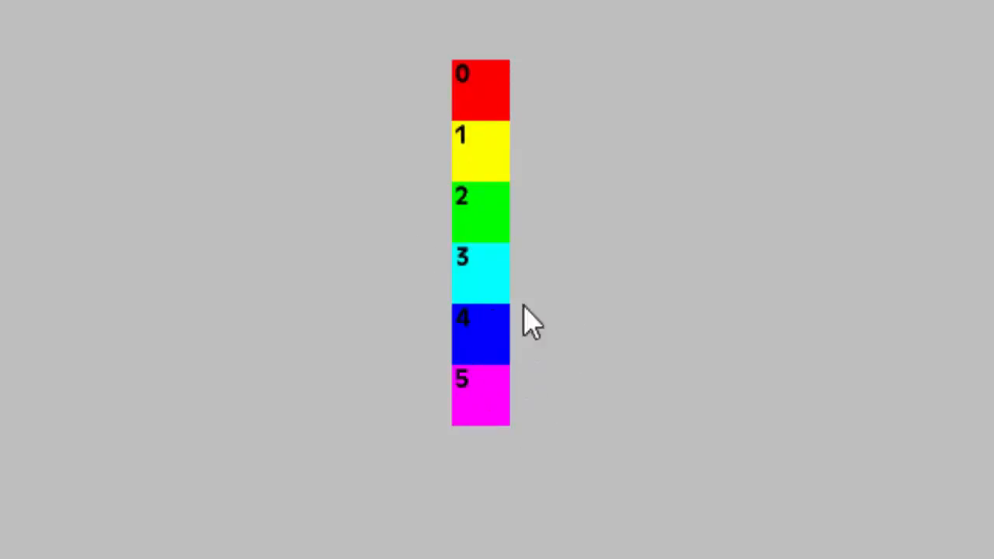
{"action": "mouse_move", "coordinate": [477, 287]}
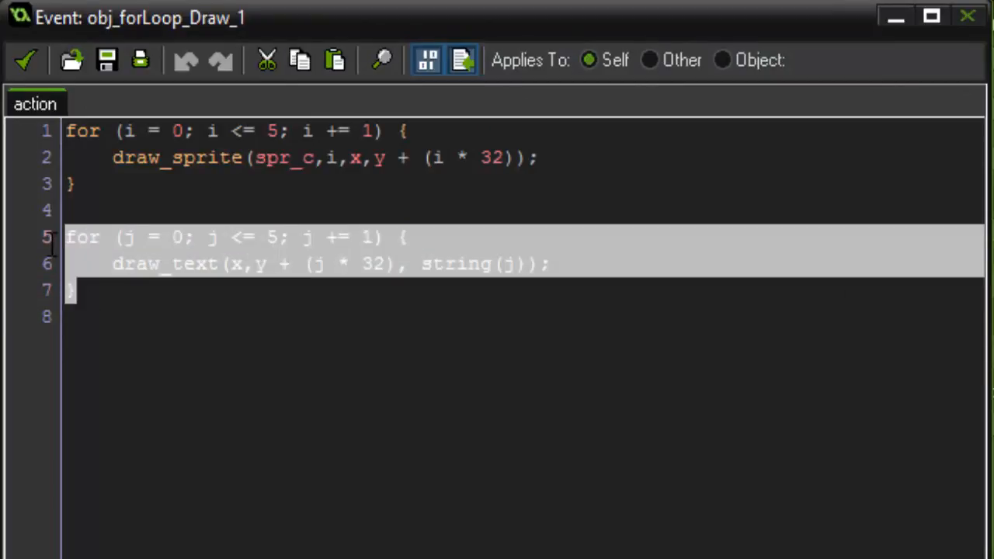
{"action": "left_click", "coordinate": [268, 63]}
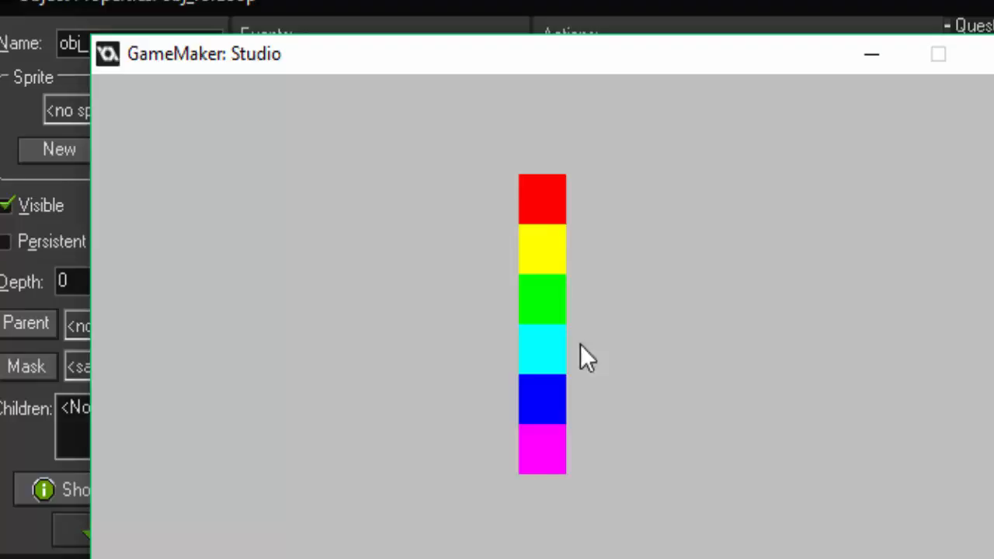
{"action": "mouse_move", "coordinate": [528, 184]}
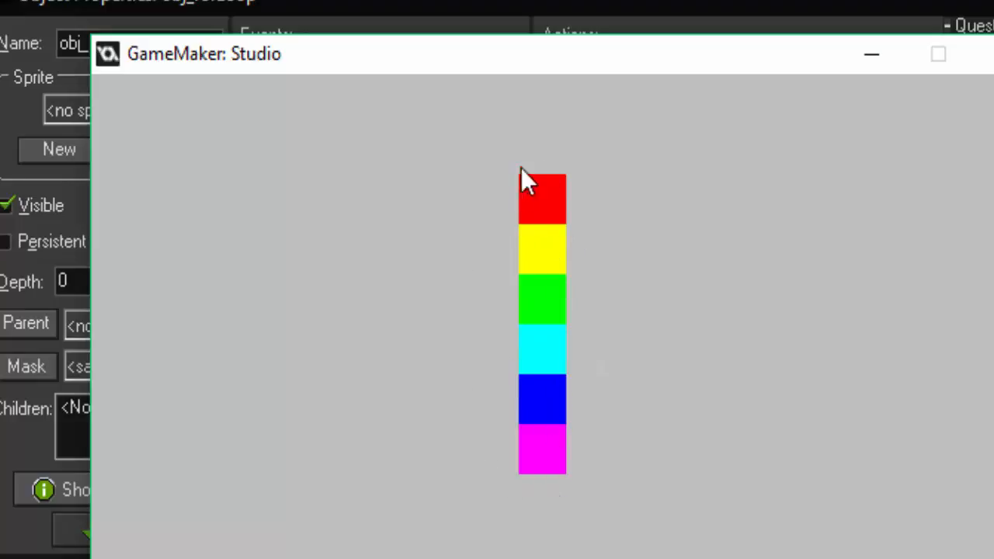
{"action": "mouse_move", "coordinate": [374, 169]}
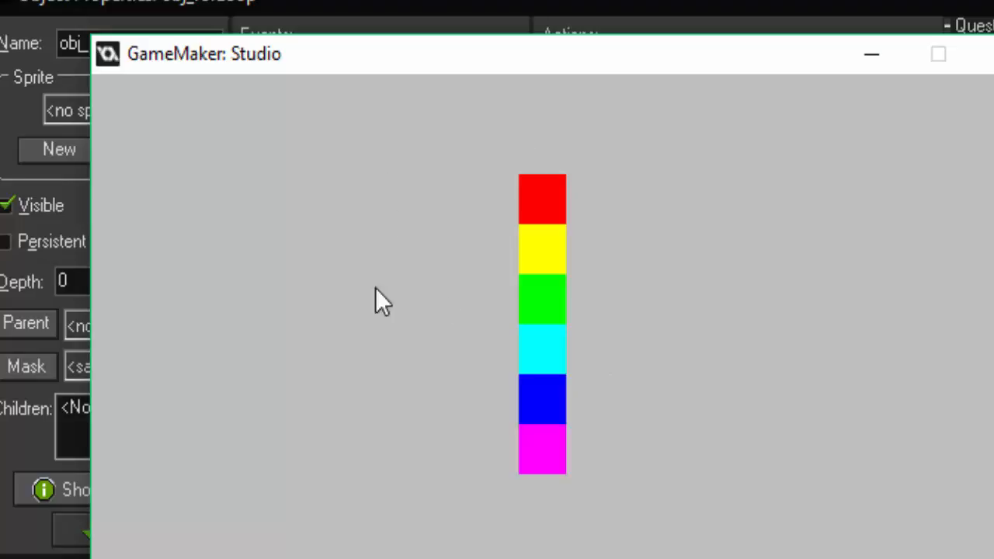
{"action": "mouse_move", "coordinate": [831, 170]}
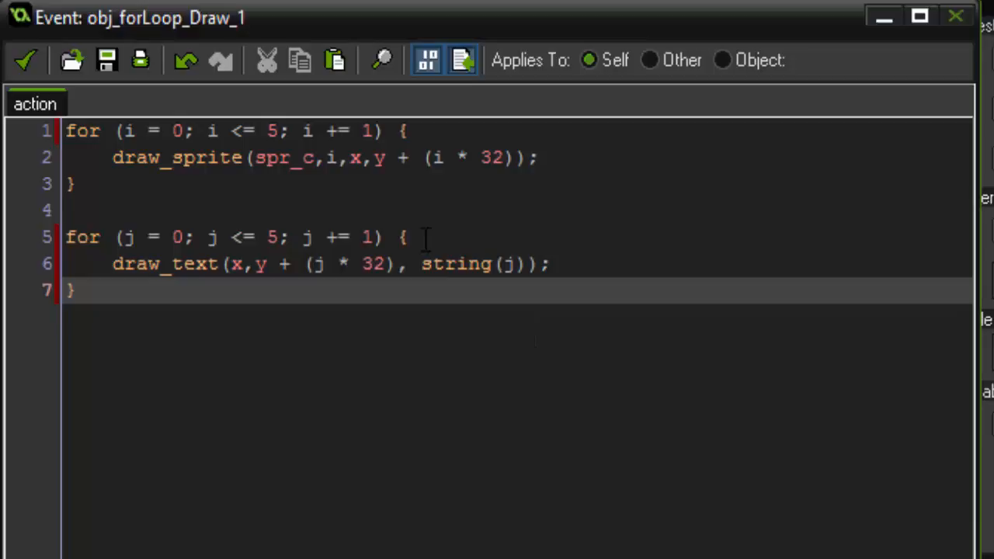
Add draw_set_color(c_white); on a new line before the draw_text call.
{"action": "key", "text": "Enter"}
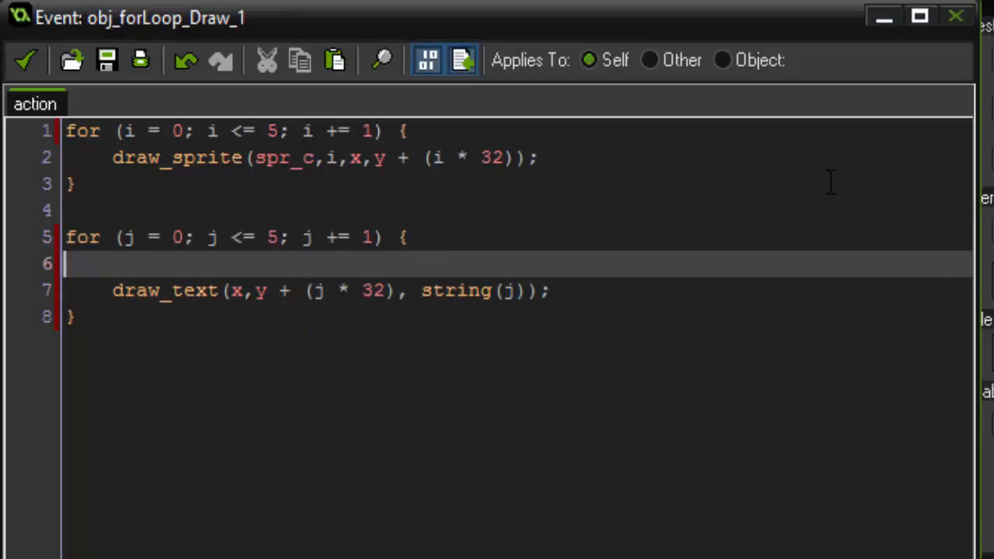
{"action": "type", "text": "draw_s"}
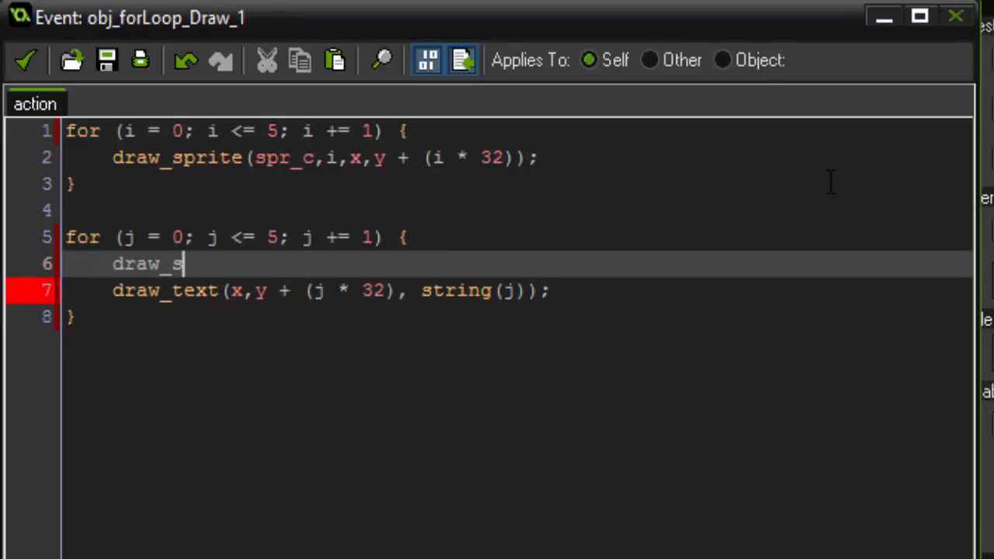
{"action": "type", "text": "et_color("}
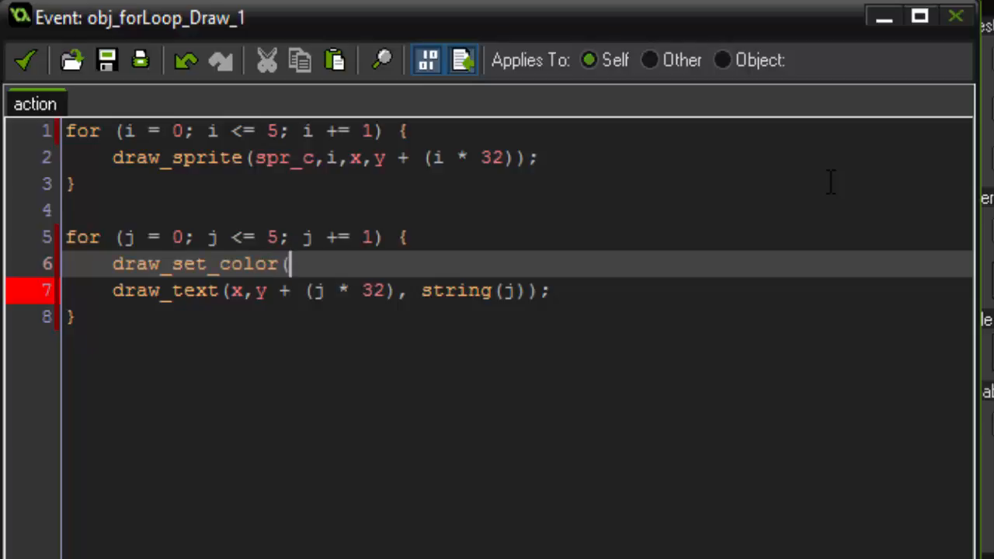
{"action": "type", "text": "c_wh"}
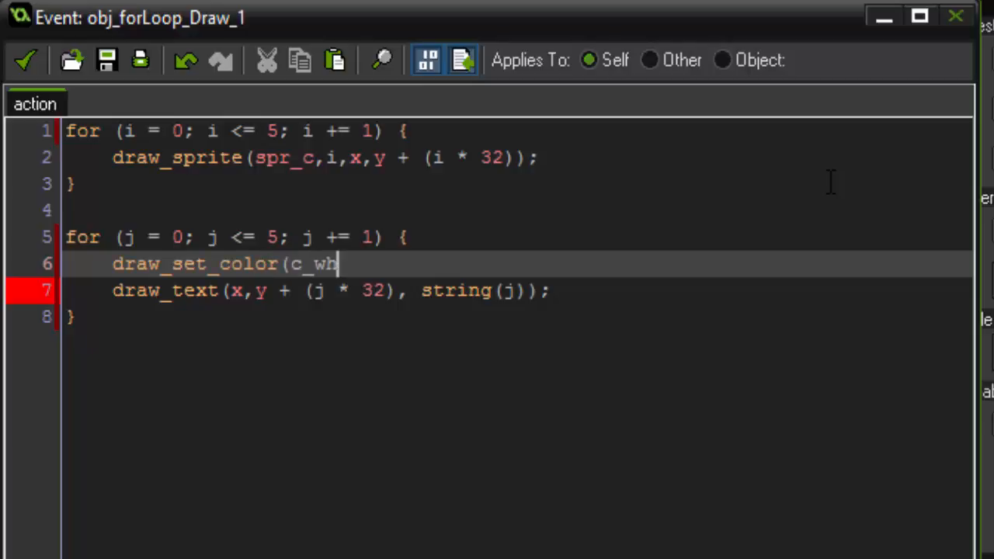
{"action": "type", "text": "ite);"}
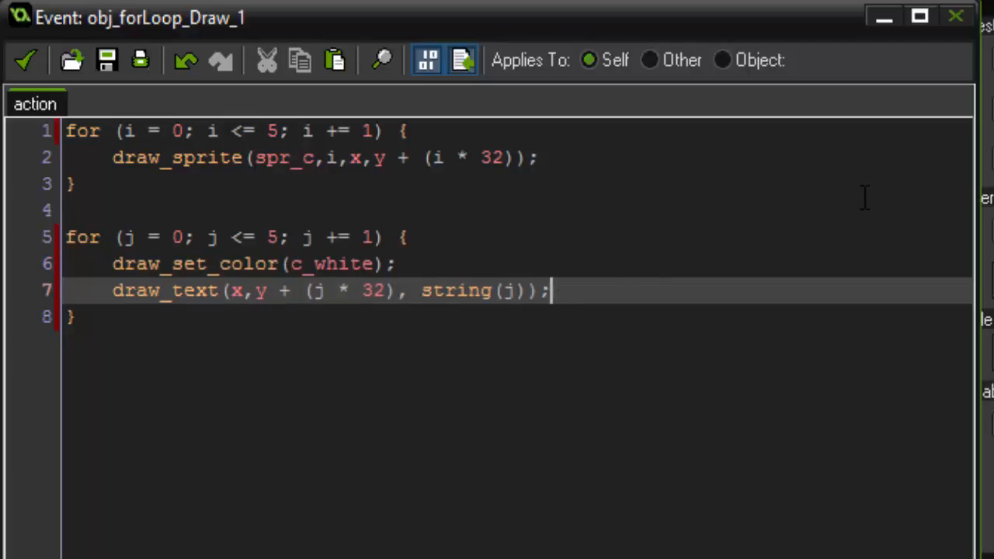
Add draw_set_color(0); after draw_text, then save and close the Draw event code.
{"action": "key", "text": "Enter"}
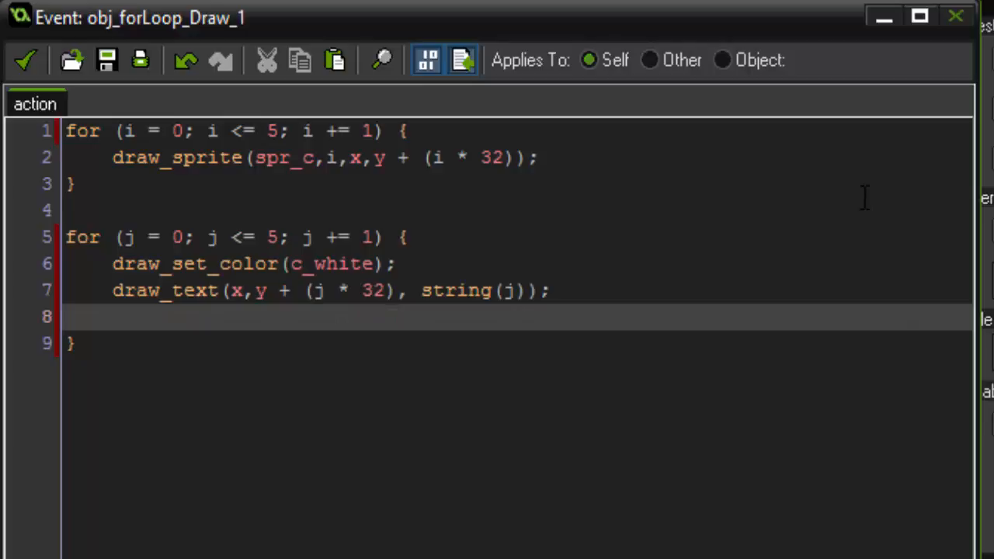
{"action": "mouse_move", "coordinate": [616, 310]}
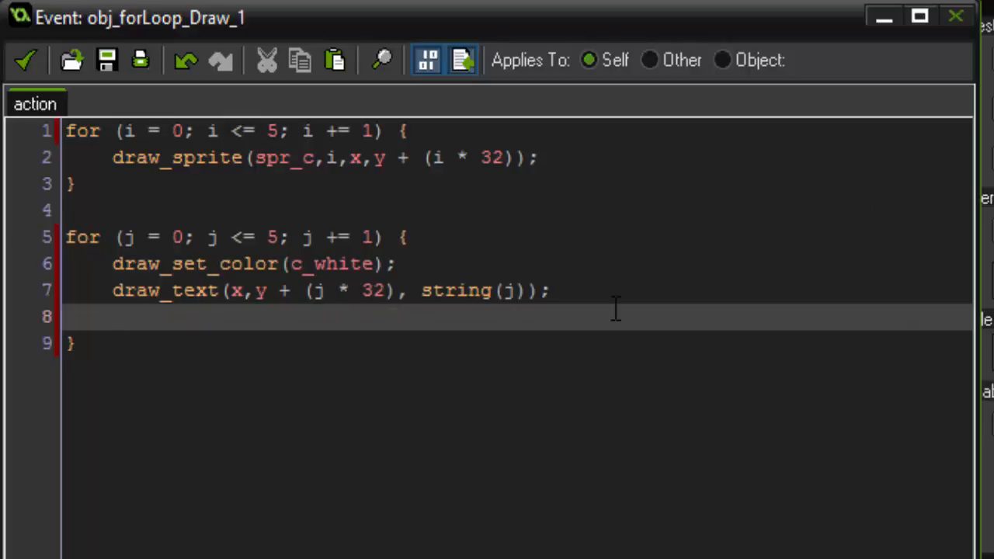
{"action": "type", "text": "draw_set_co"}
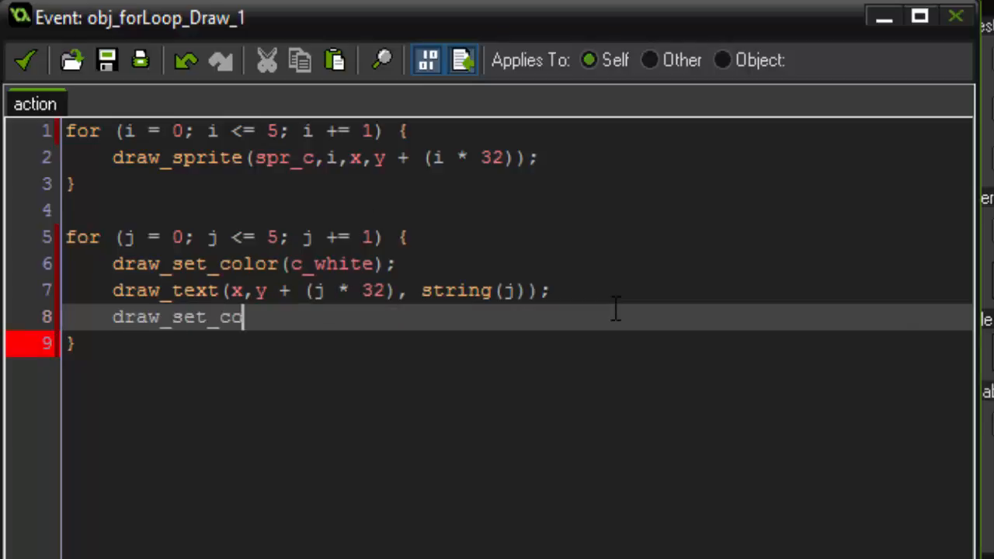
{"action": "type", "text": "lor();"}
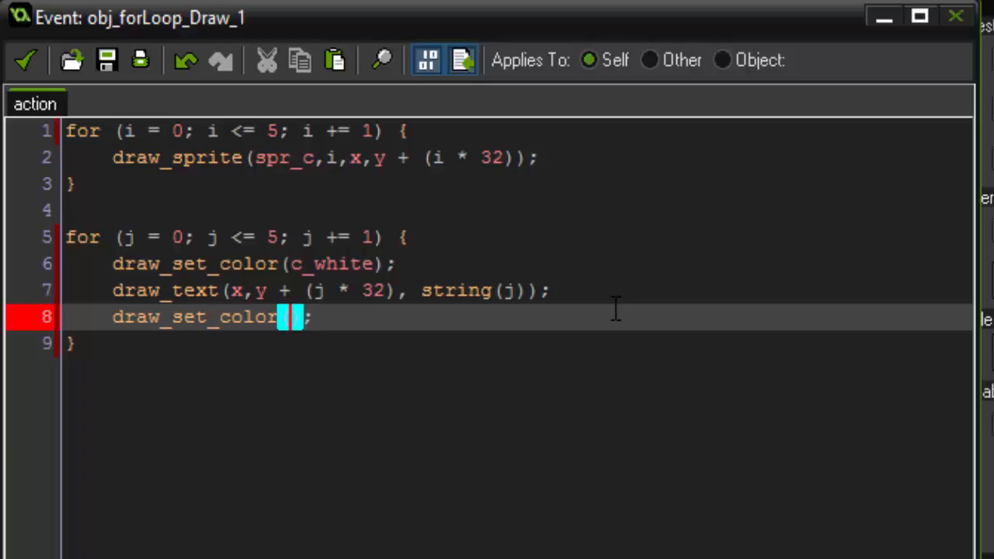
{"action": "type", "text": "("}
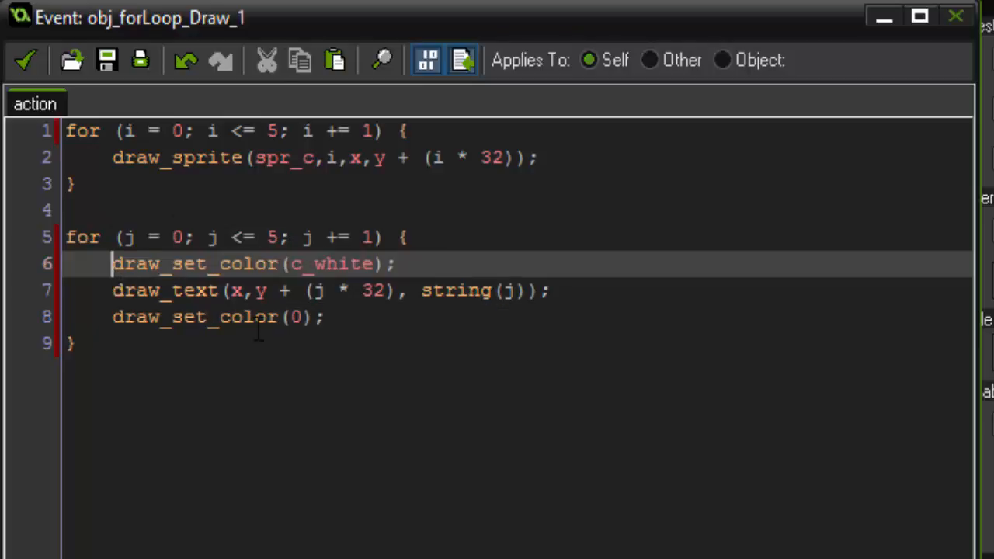
{"action": "double_click", "coordinate": [338, 264]}
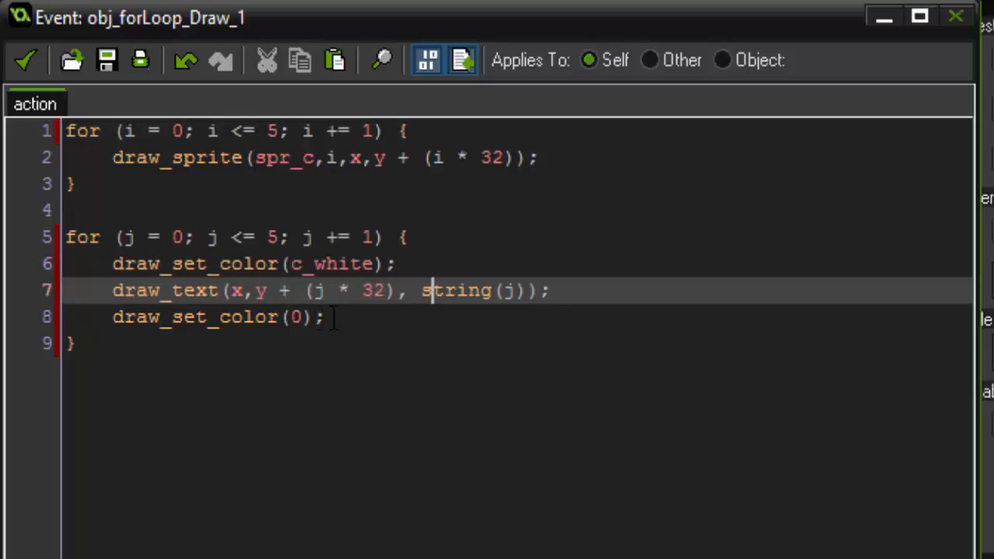
{"action": "left_click", "coordinate": [268, 317]}
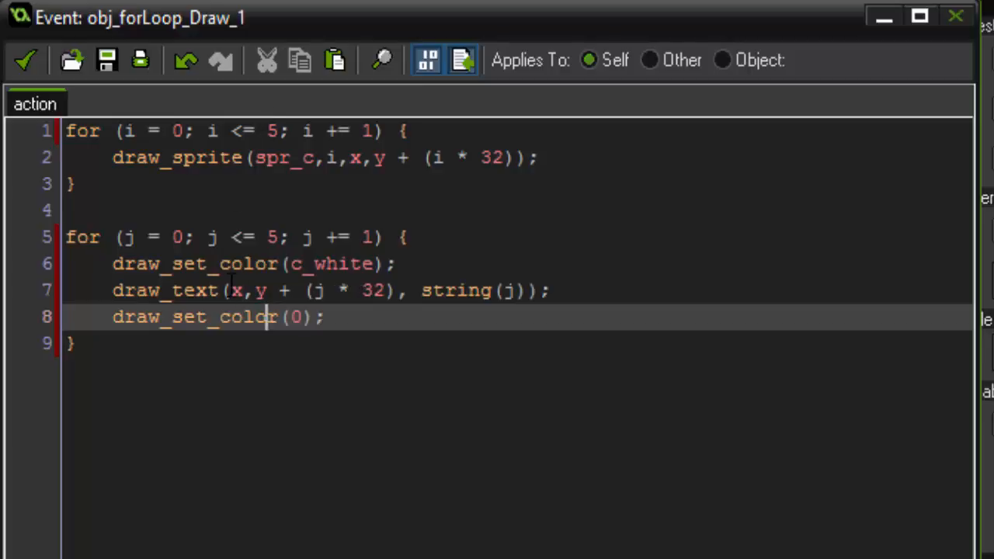
{"action": "mouse_move", "coordinate": [556, 307]}
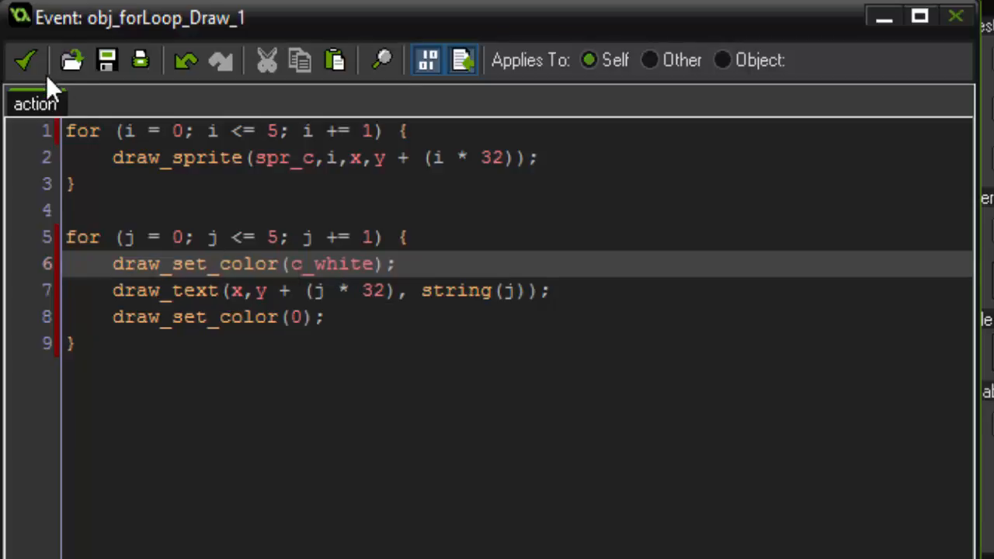
{"action": "left_click", "coordinate": [28, 64]}
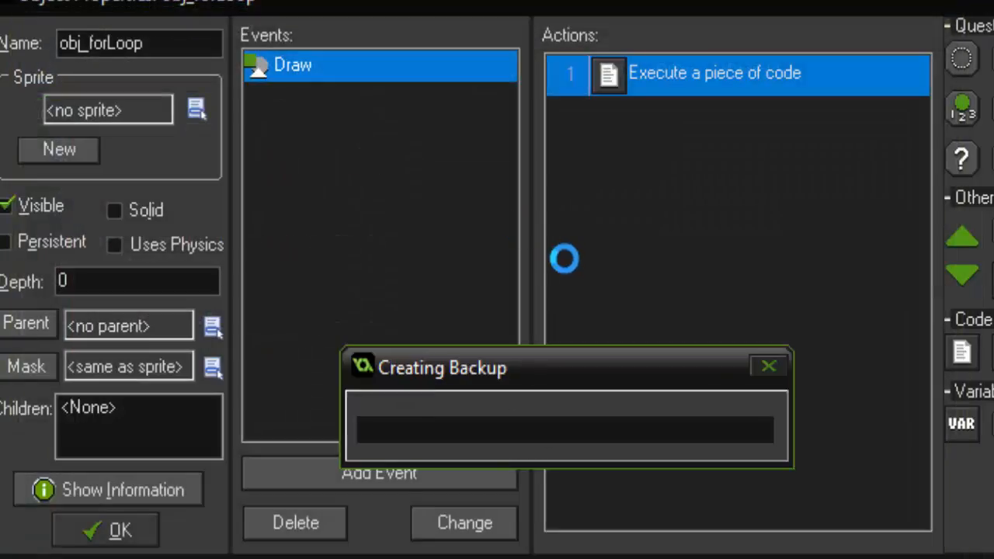